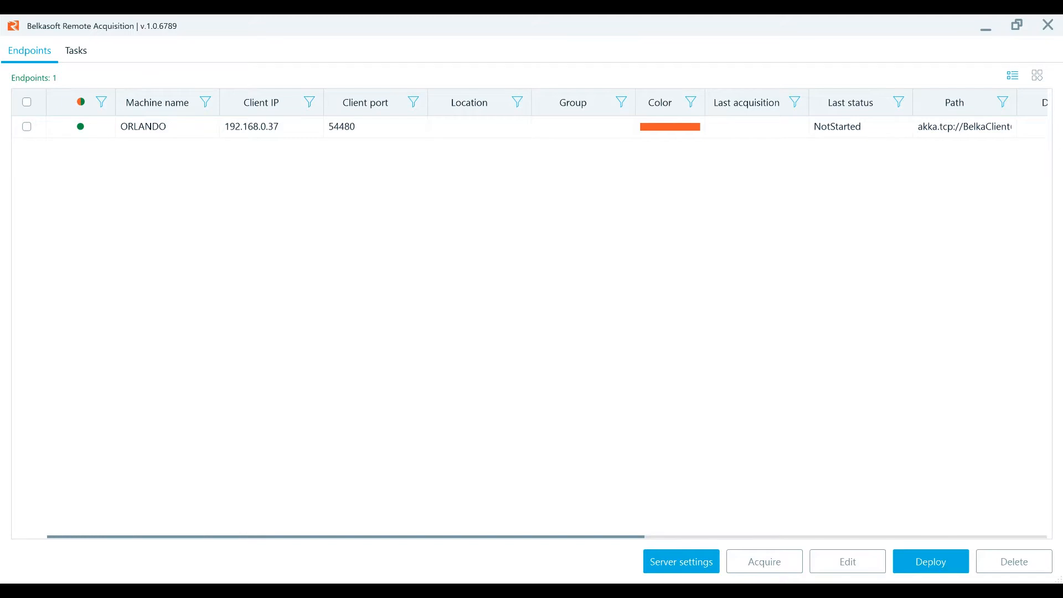
{"action": "mouse_move", "coordinate": [496, 445]}
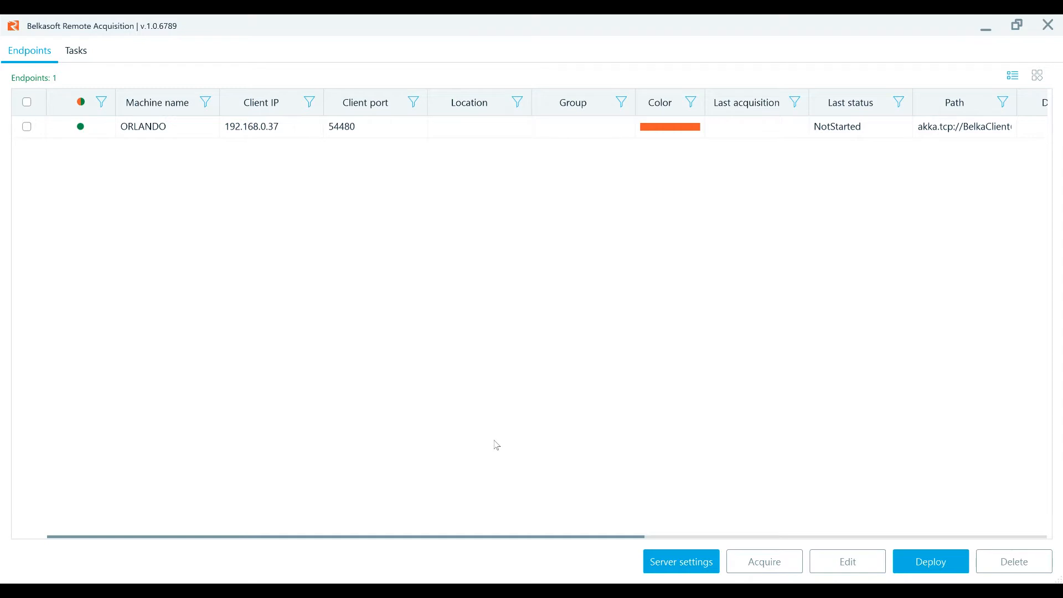
{"action": "mouse_move", "coordinate": [414, 405]}
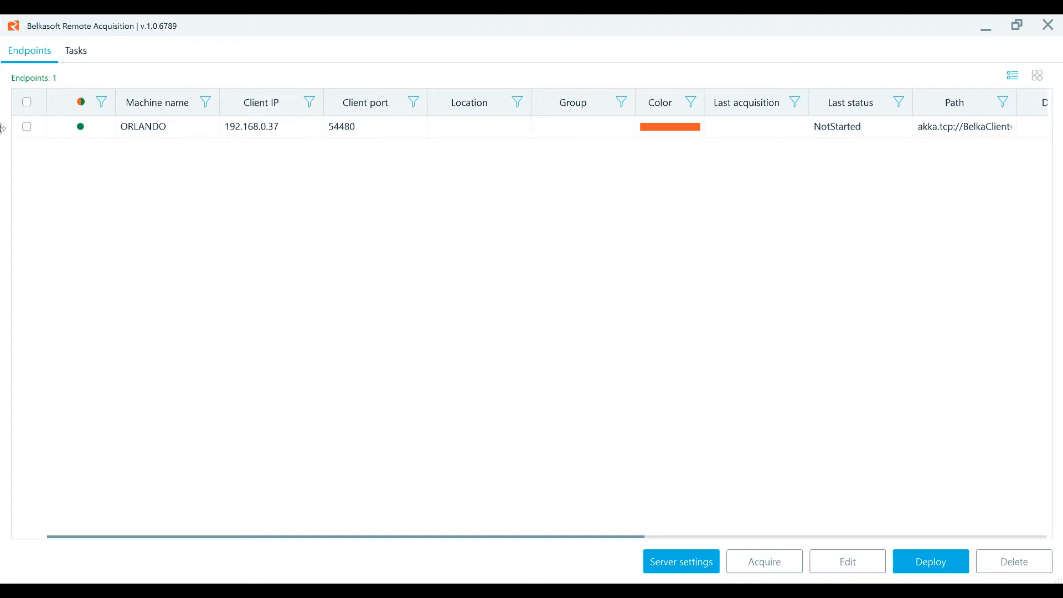
Mark the ORLANDO endpoint's checkbox in the Endpoints list for acquisition
{"action": "left_click", "coordinate": [26, 126]}
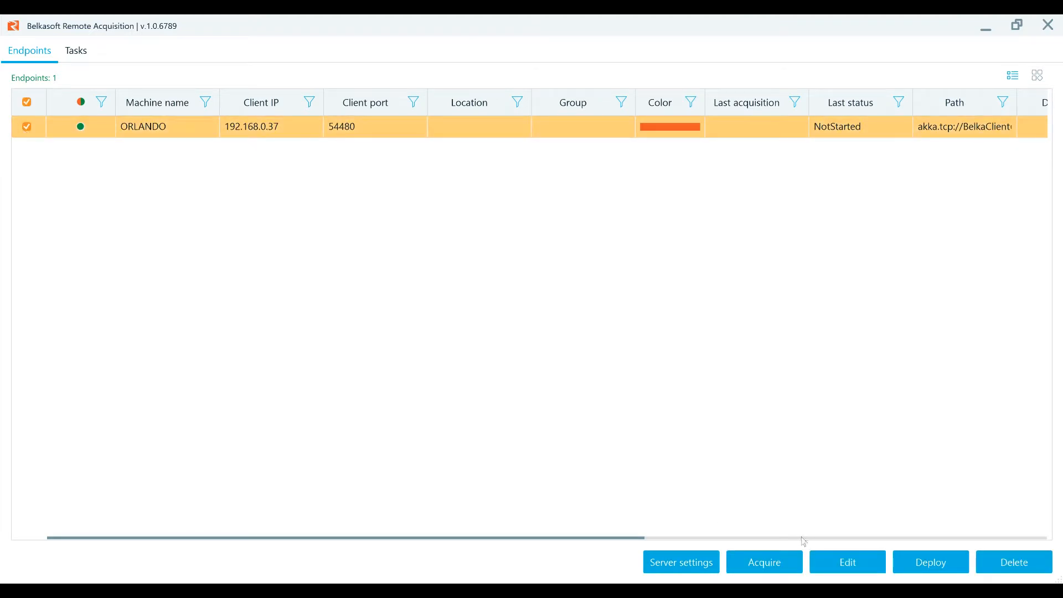
Start a new remote data acquisition for the ORLANDO endpoint
{"action": "left_click", "coordinate": [763, 562]}
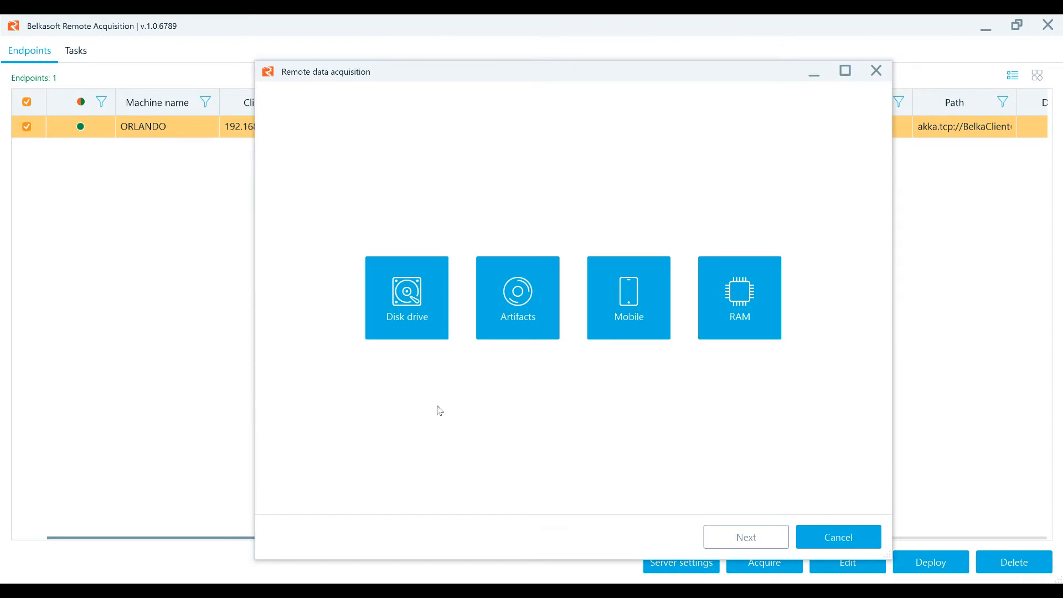
{"action": "mouse_move", "coordinate": [416, 351]}
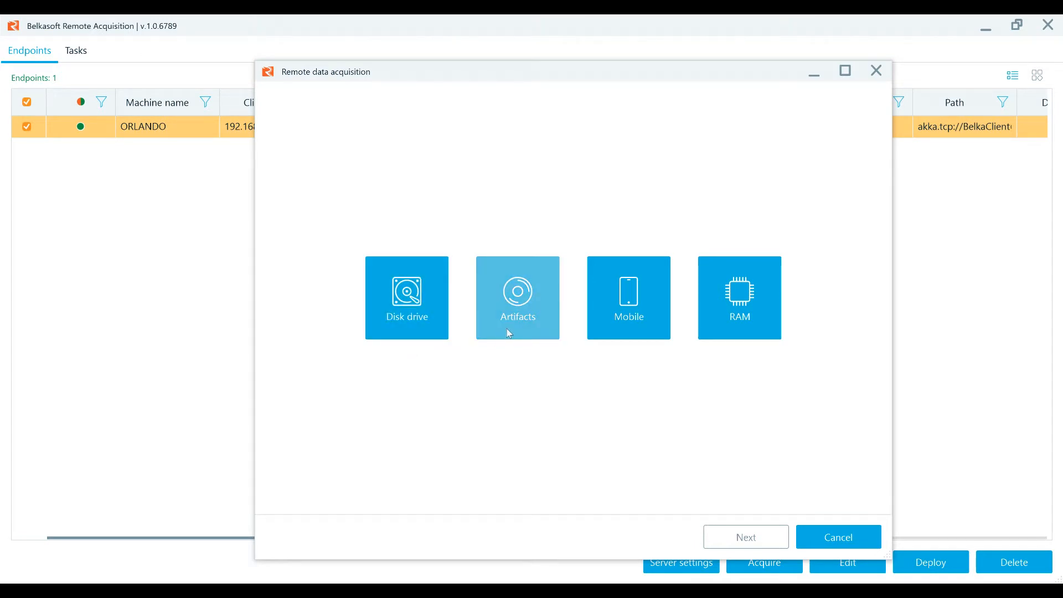
{"action": "mouse_move", "coordinate": [628, 332]}
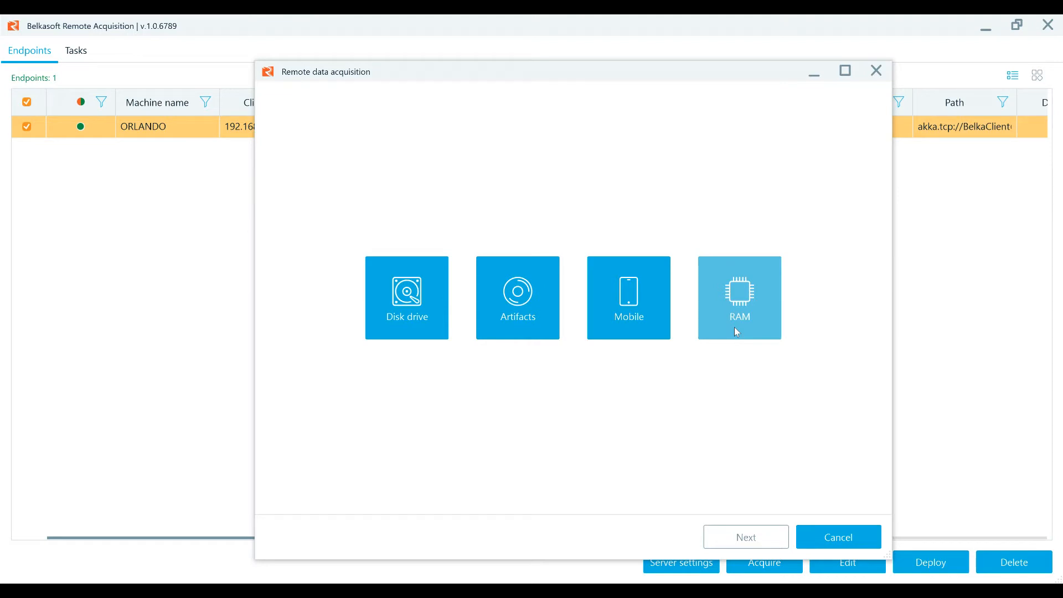
{"action": "mouse_move", "coordinate": [487, 399]}
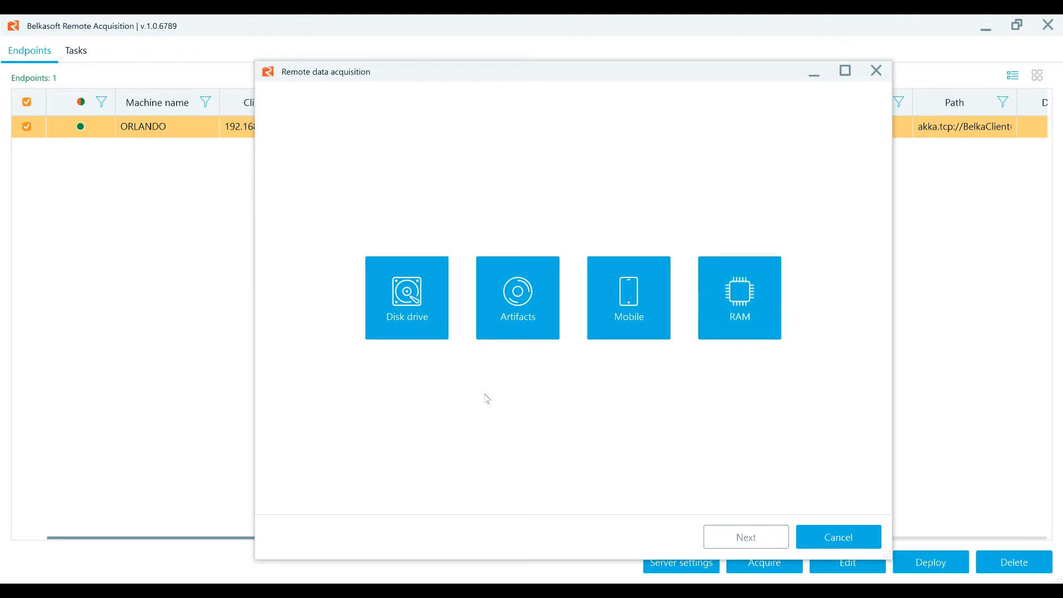
Choose disk drive acquisition and select the 477GB PHYSICALDRIVE0 physical drive to image
{"action": "left_click", "coordinate": [406, 298]}
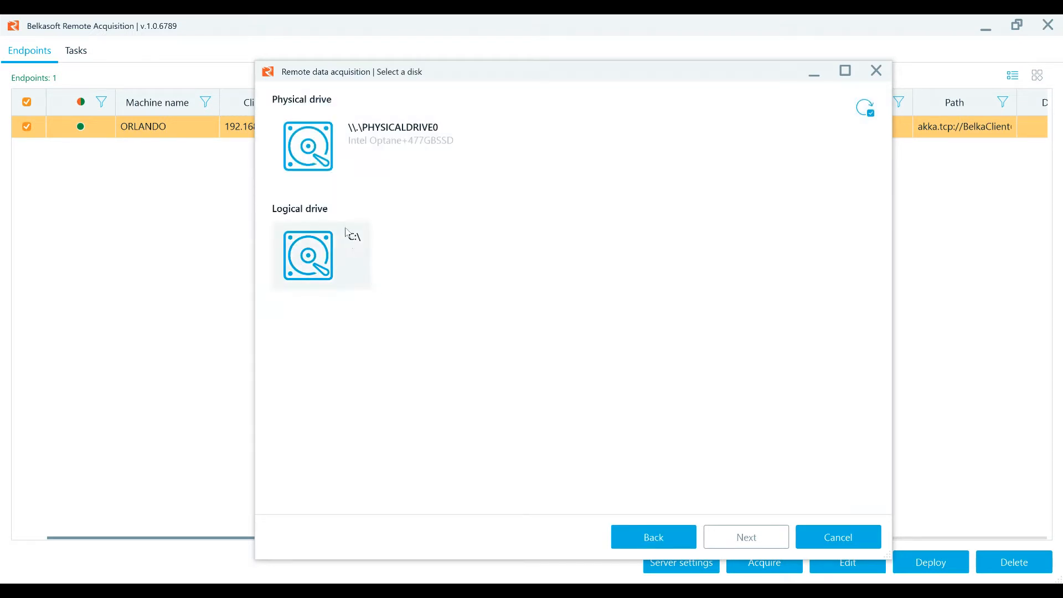
{"action": "mouse_move", "coordinate": [322, 146]}
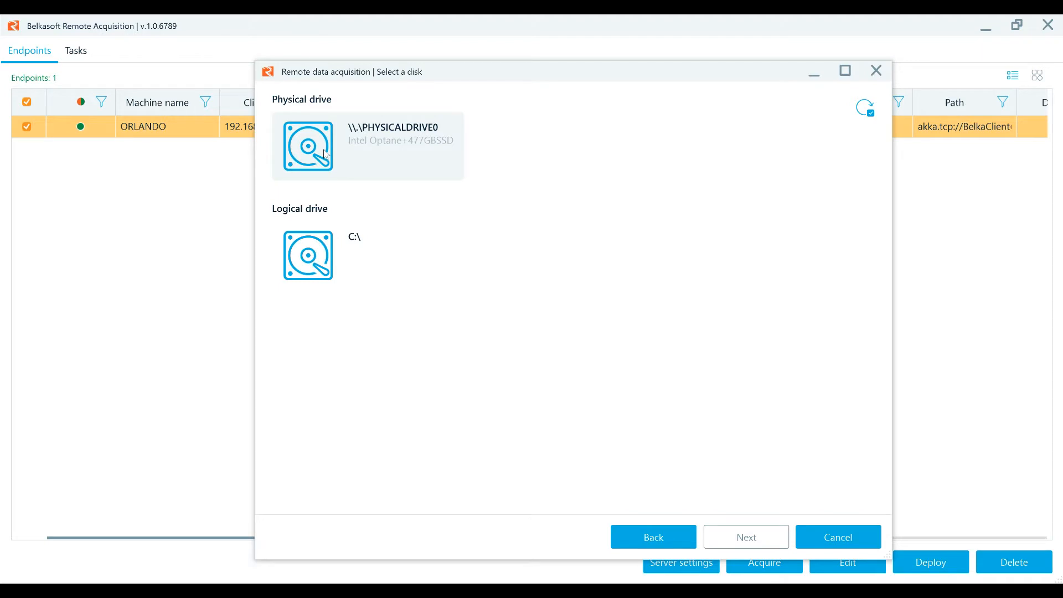
{"action": "left_click", "coordinate": [744, 536]}
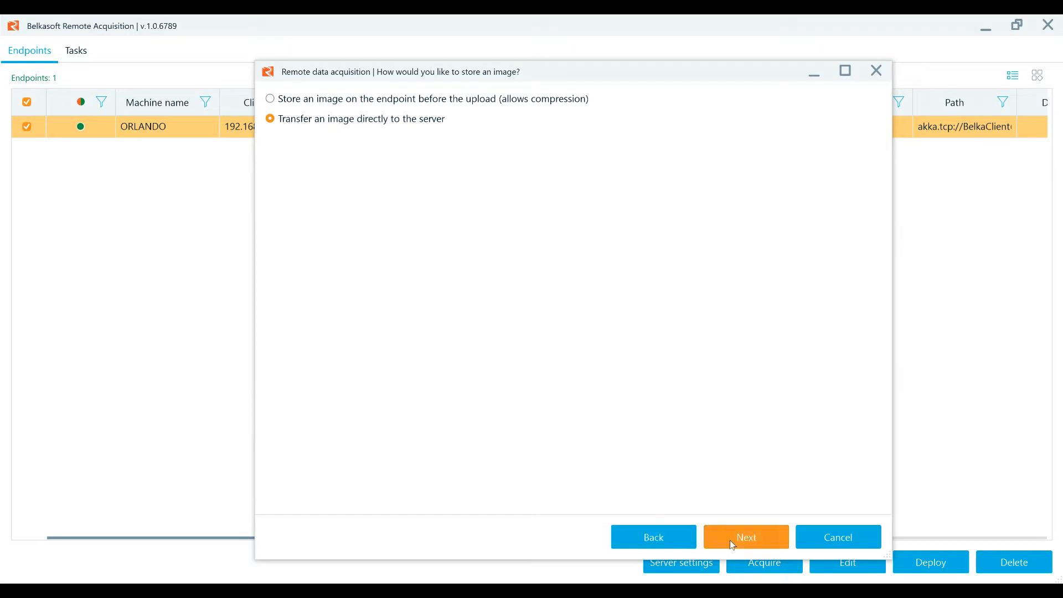
Transfer directly to server, add SHA1/SHA256/MD5 checksums and split the RAW image into 2 GB parts
{"action": "left_click", "coordinate": [745, 535]}
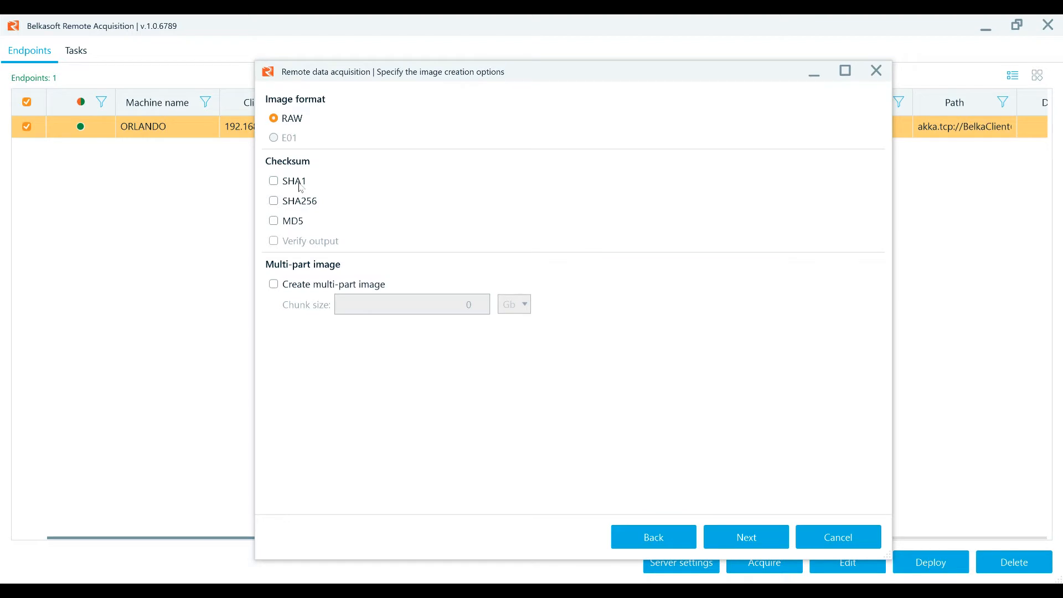
{"action": "left_click", "coordinate": [273, 180]}
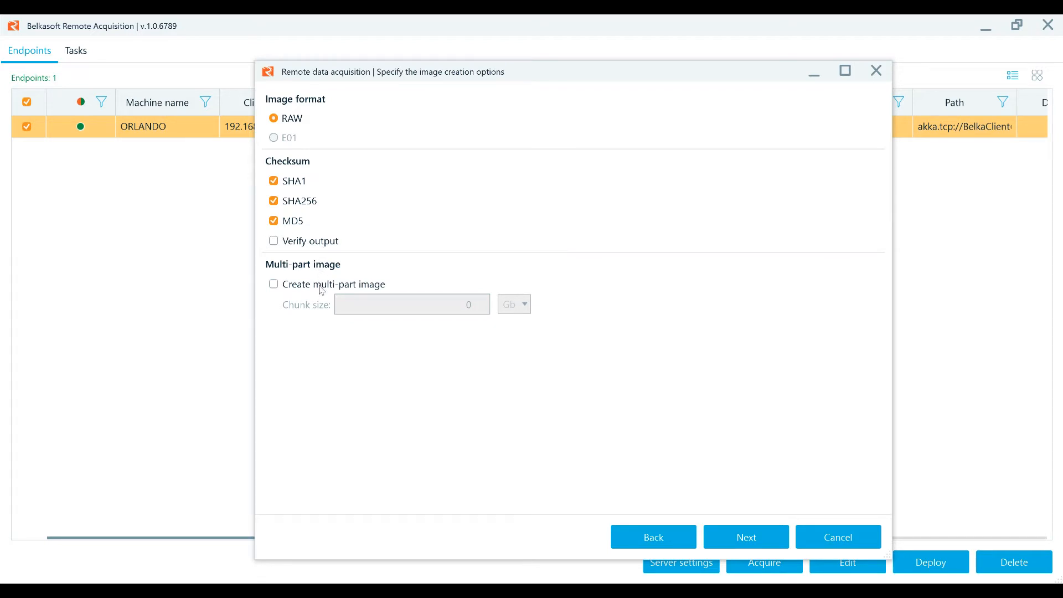
{"action": "left_click", "coordinate": [273, 285]}
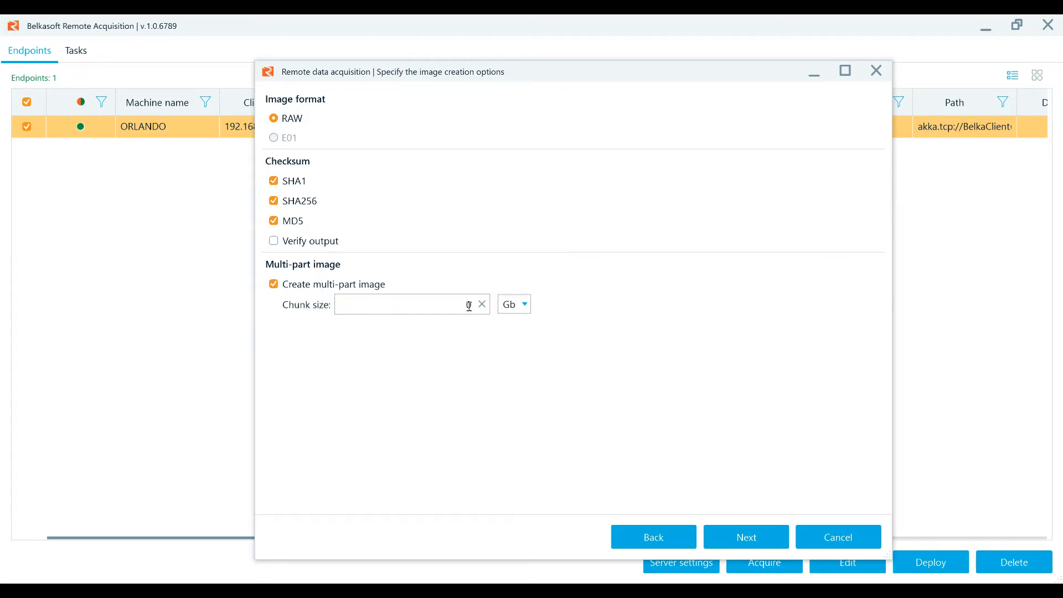
{"action": "type", "text": "2"}
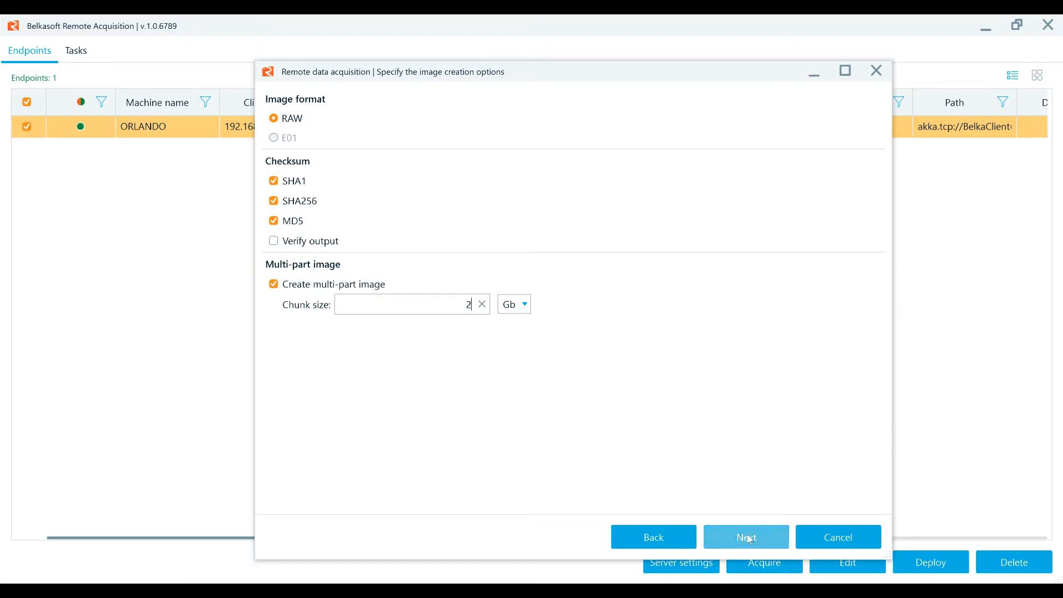
{"action": "left_click", "coordinate": [746, 537]}
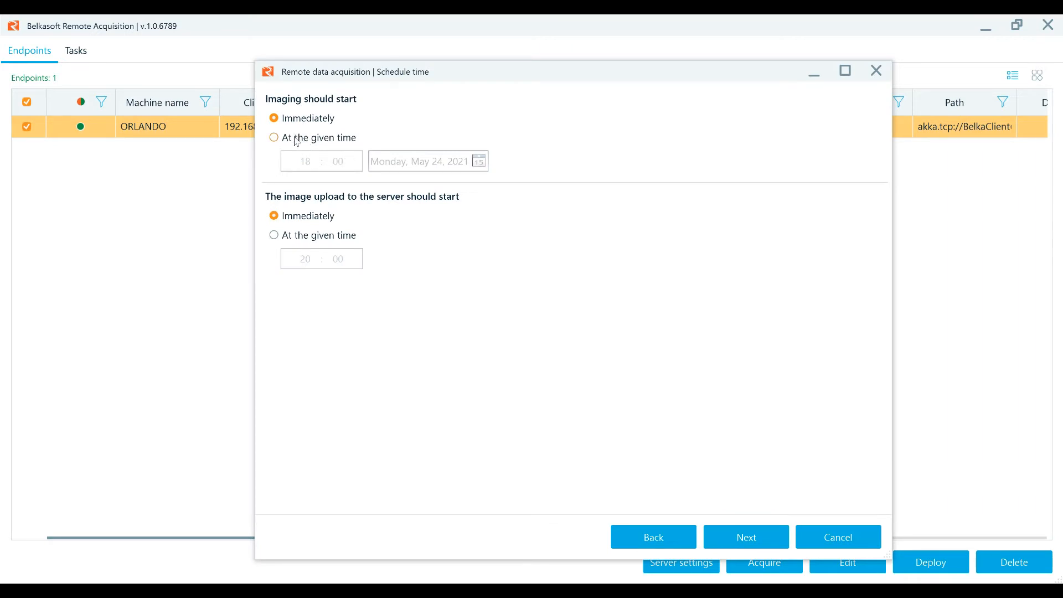
Schedule imaging at the given time, 18:00 on May 24, 2021, and proceed to the review
{"action": "left_click", "coordinate": [274, 137]}
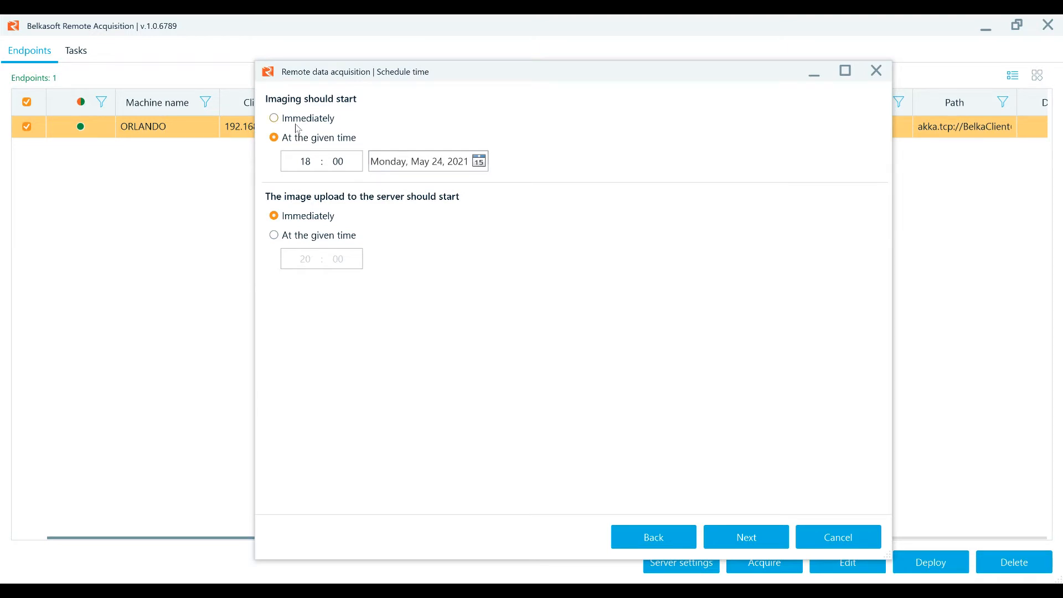
{"action": "left_click", "coordinate": [273, 119]}
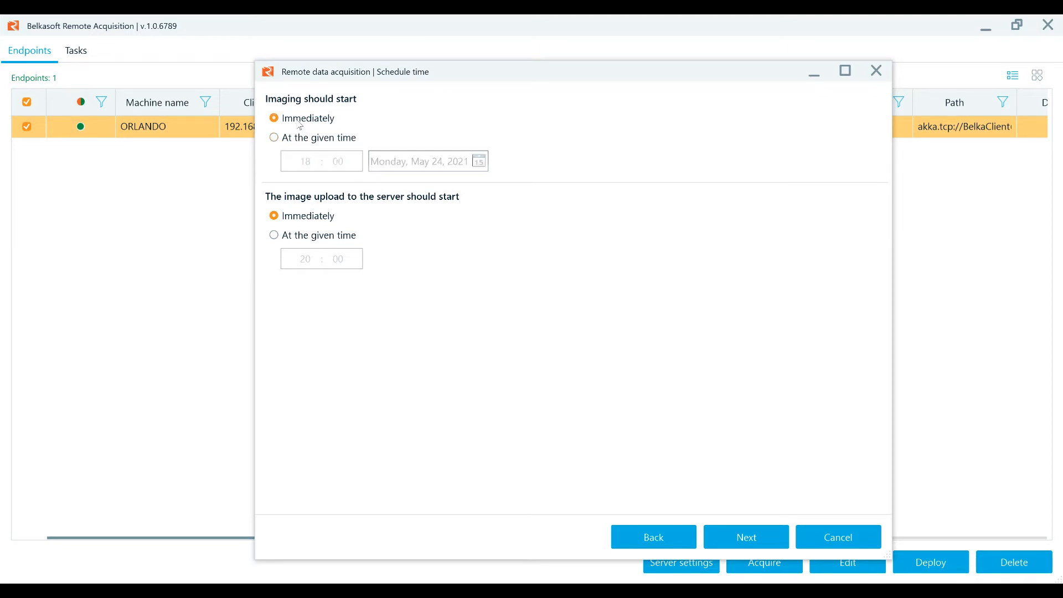
{"action": "left_click", "coordinate": [274, 137]}
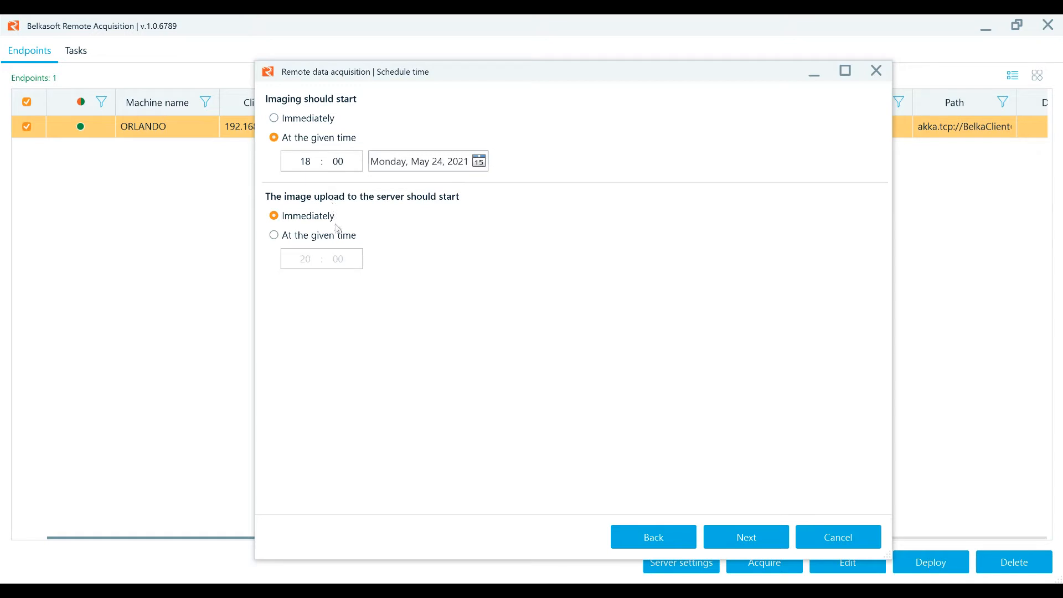
{"action": "mouse_move", "coordinate": [716, 491]}
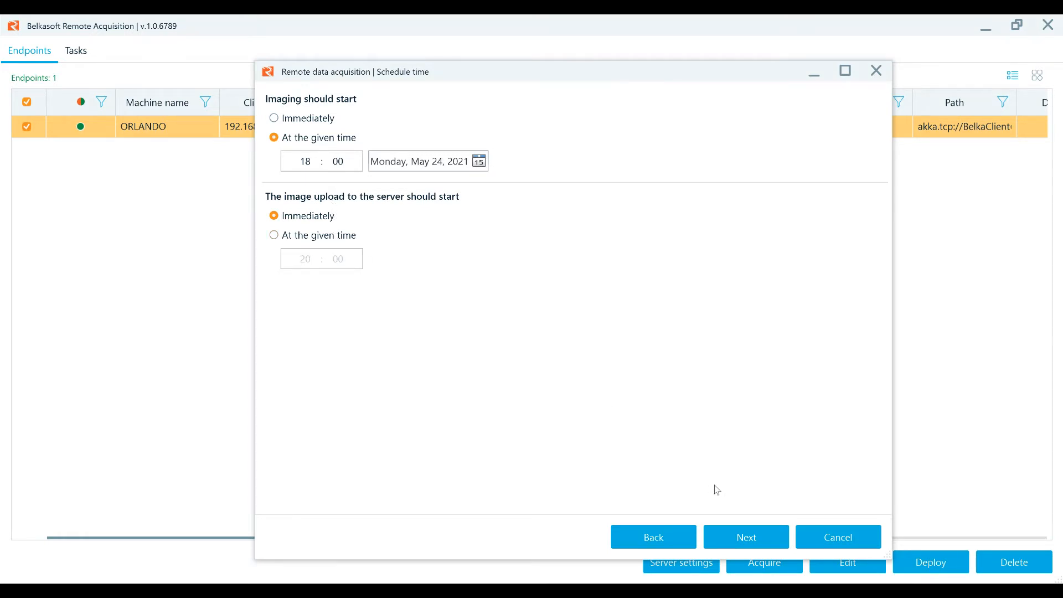
{"action": "left_click", "coordinate": [746, 536]}
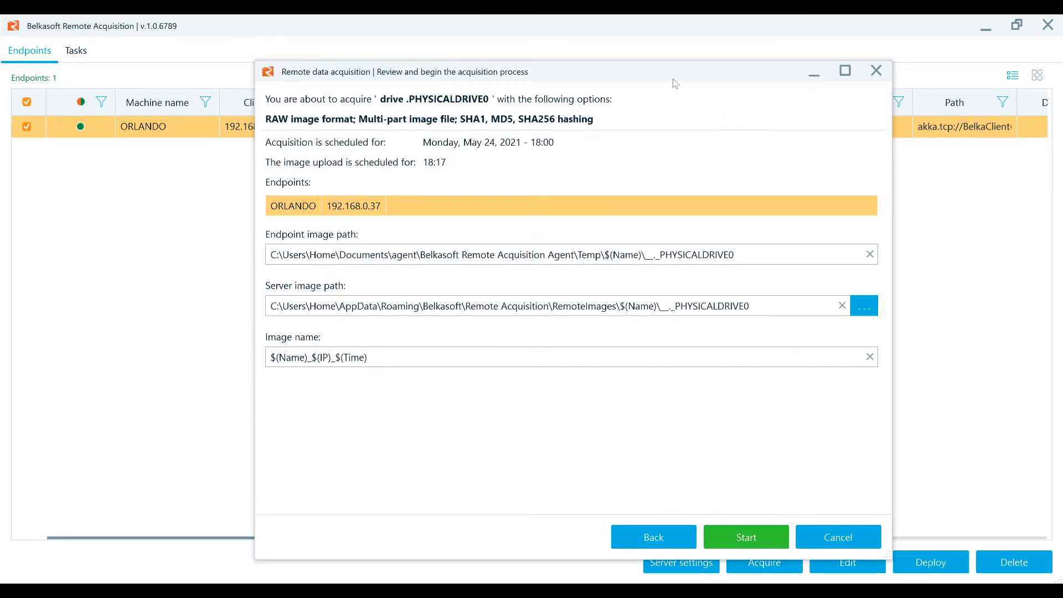
{"action": "mouse_move", "coordinate": [581, 420]}
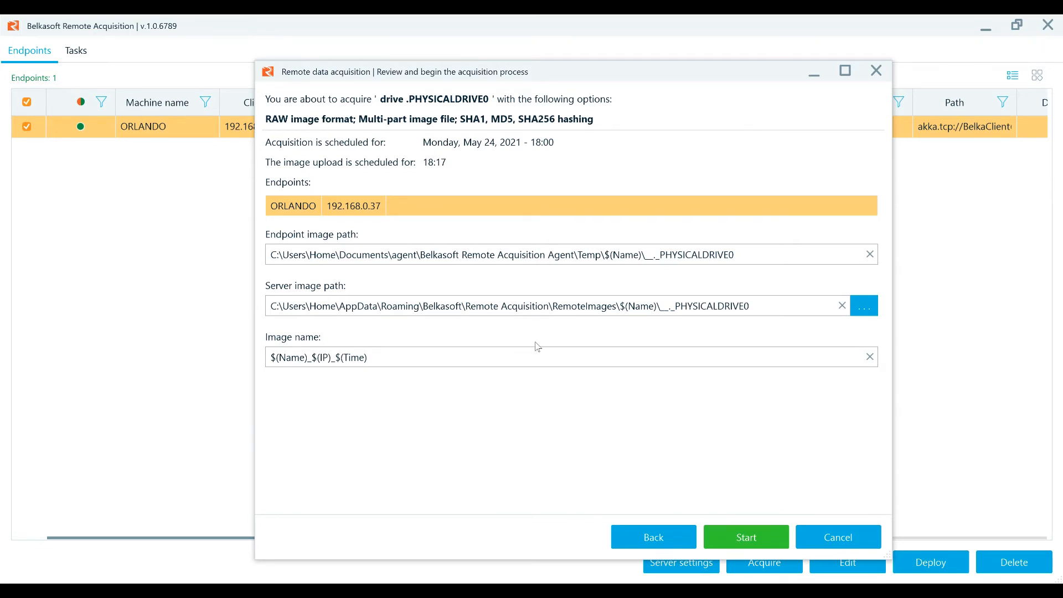
{"action": "mouse_move", "coordinate": [346, 345]}
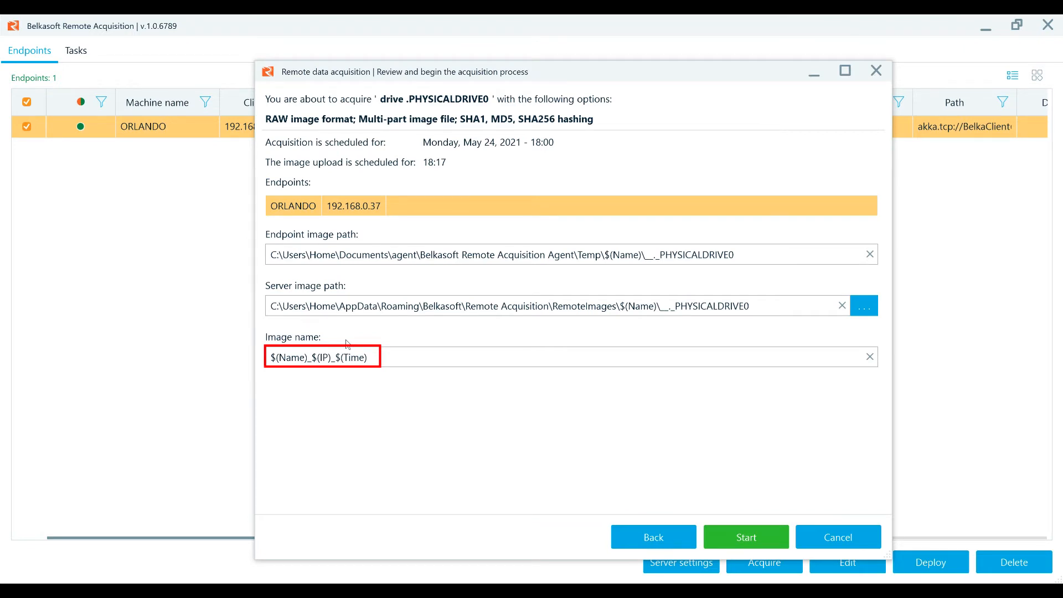
{"action": "mouse_move", "coordinate": [746, 537]}
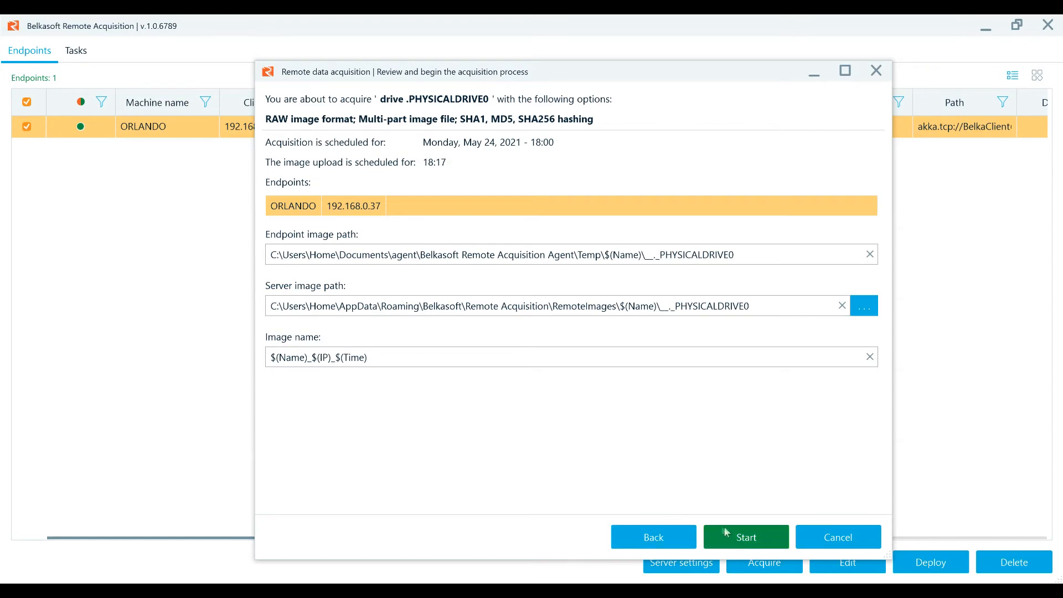
Start the disk acquisition of ORLANDO so its status reads InProcess
{"action": "left_click", "coordinate": [745, 537]}
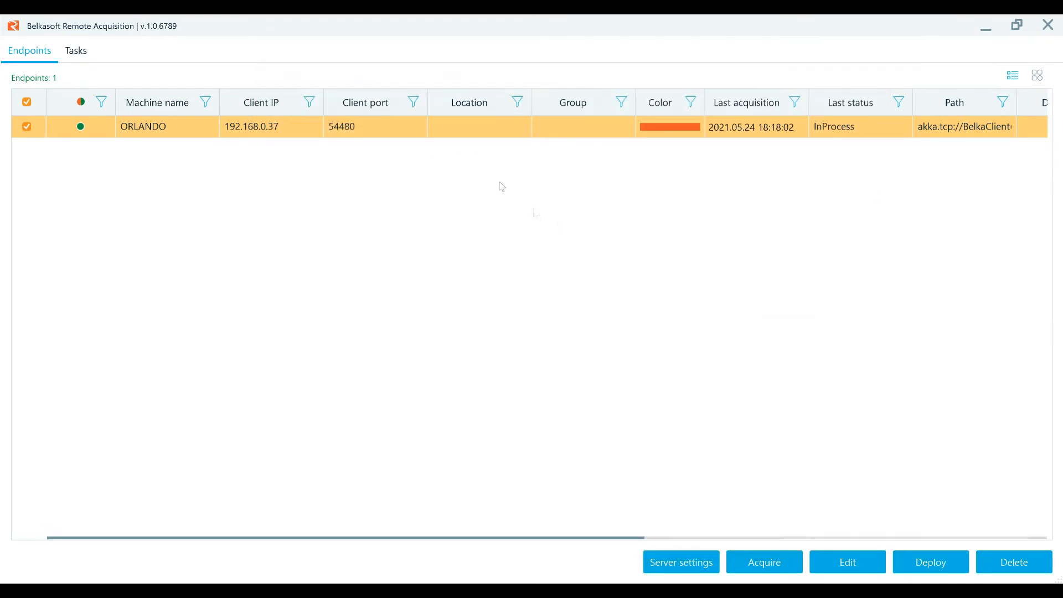
{"action": "left_click", "coordinate": [75, 50]}
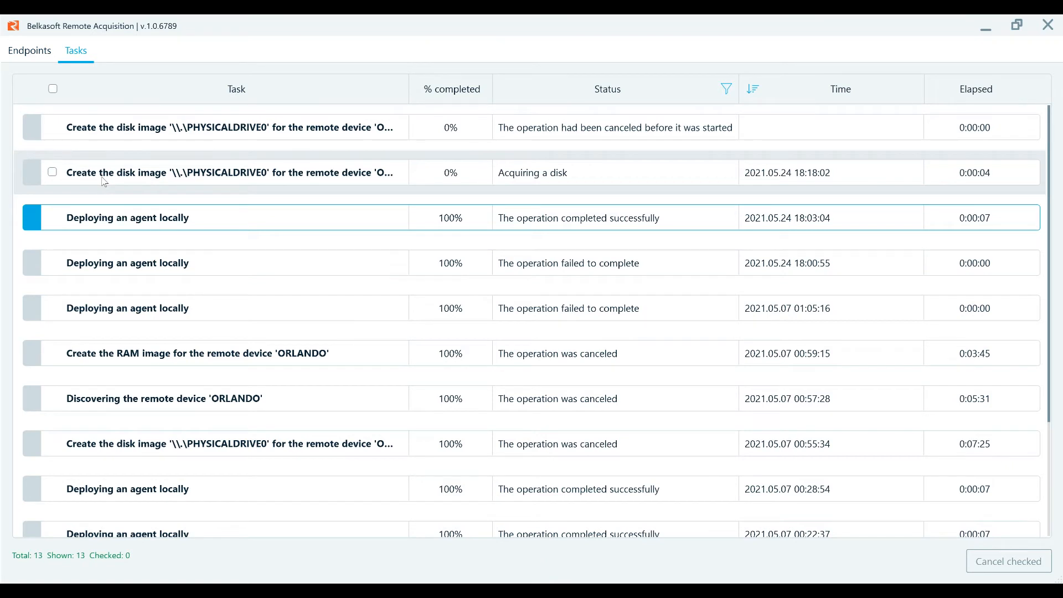
{"action": "left_click", "coordinate": [52, 172]}
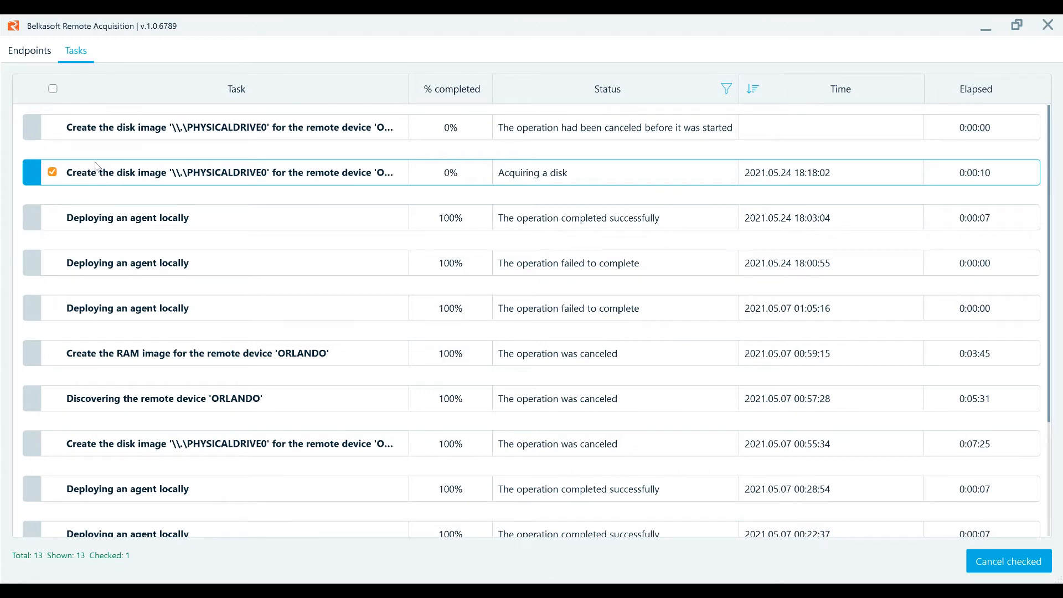
{"action": "left_click", "coordinate": [29, 50]}
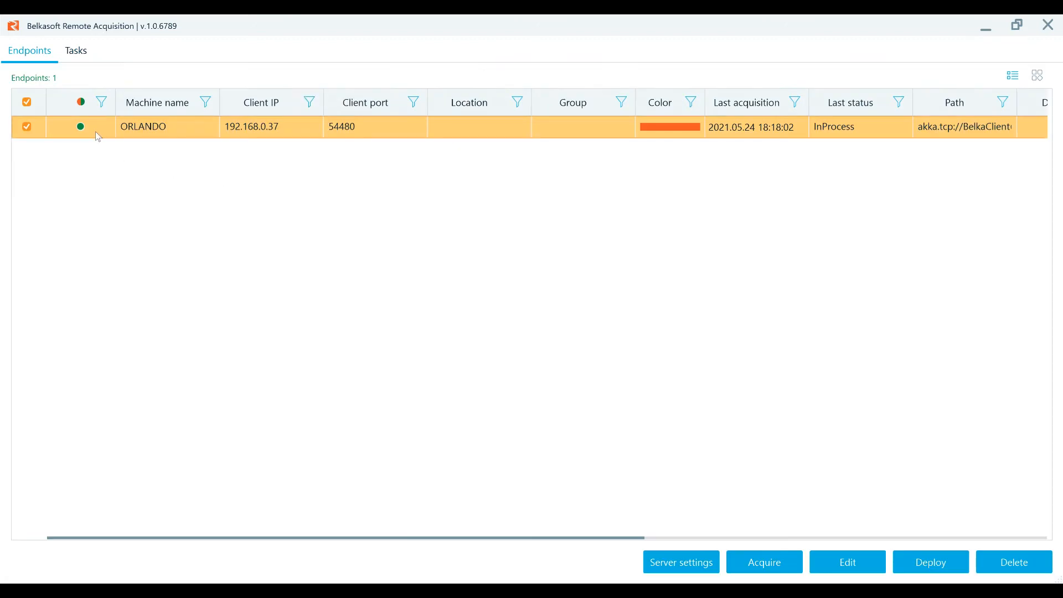
Begin an artifacts acquisition of ORLANDO's C:\ drive with SHA1, SHA256 and MD5 checksums
{"action": "left_click", "coordinate": [763, 561]}
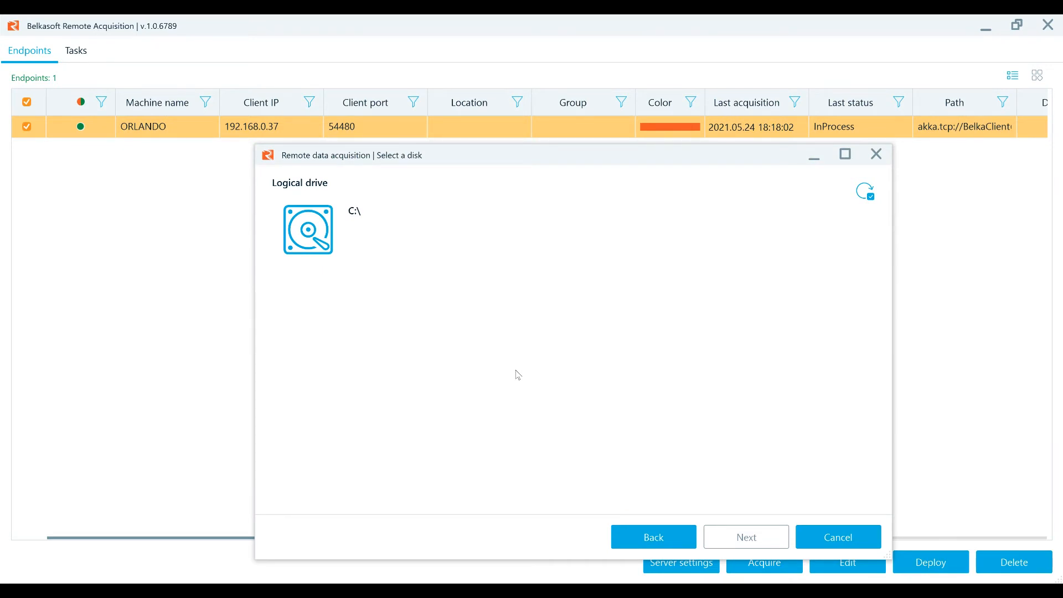
{"action": "mouse_move", "coordinate": [306, 231]}
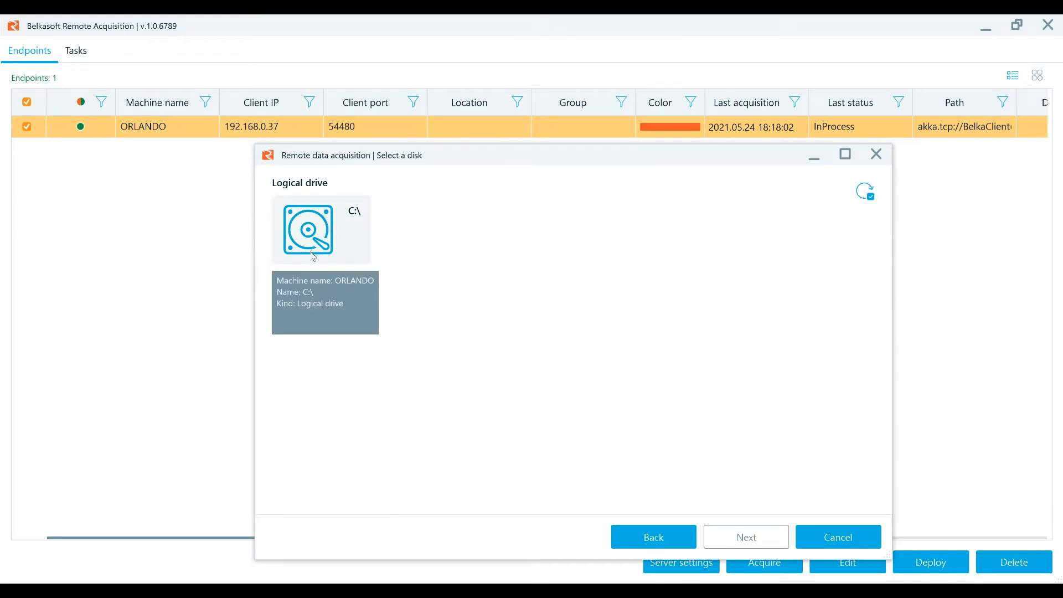
{"action": "left_click", "coordinate": [745, 537]}
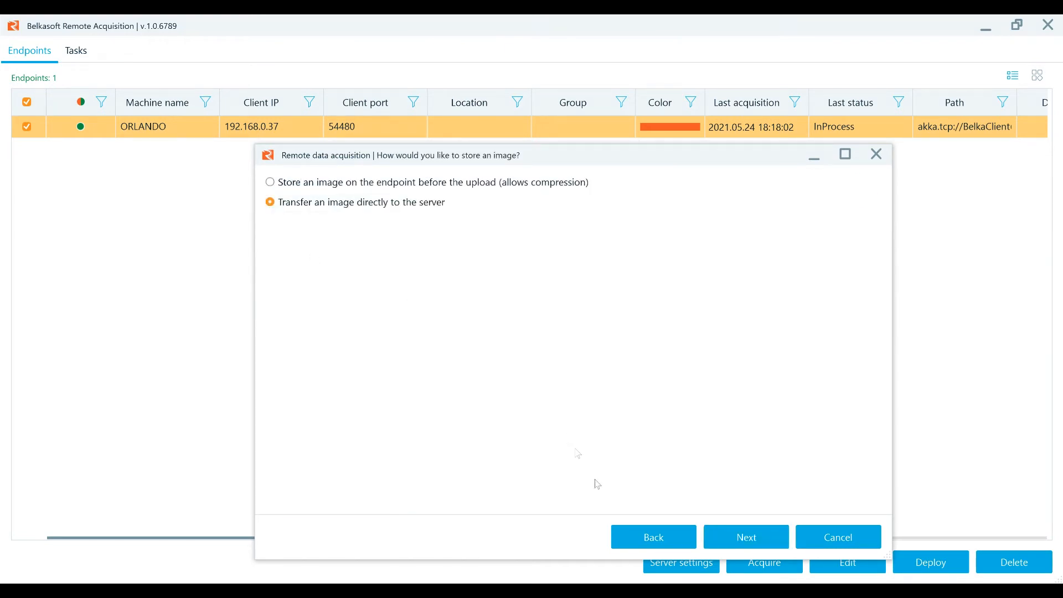
{"action": "left_click", "coordinate": [745, 536]}
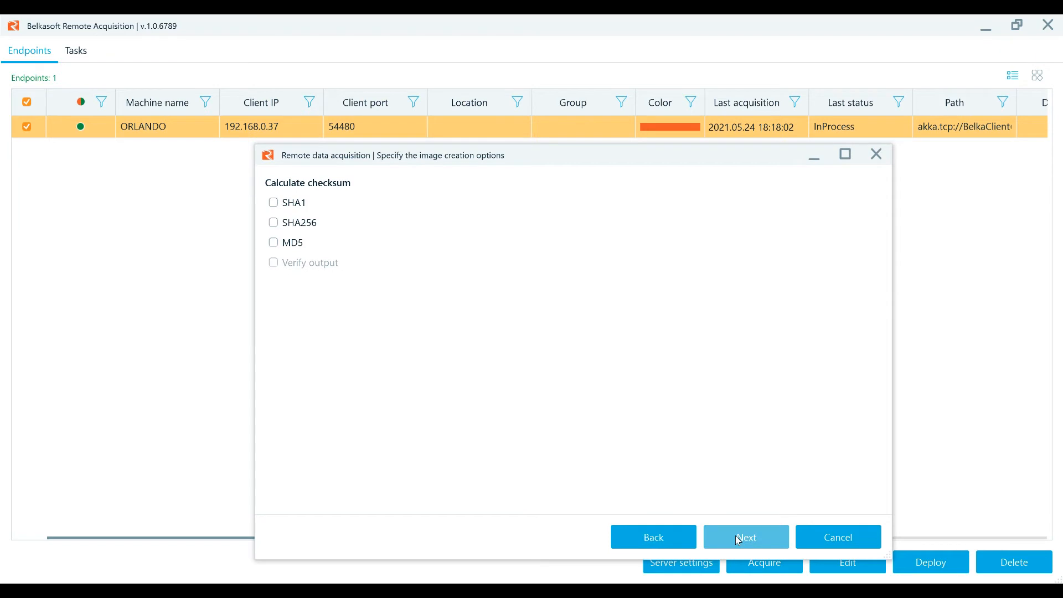
{"action": "left_click", "coordinate": [273, 202]}
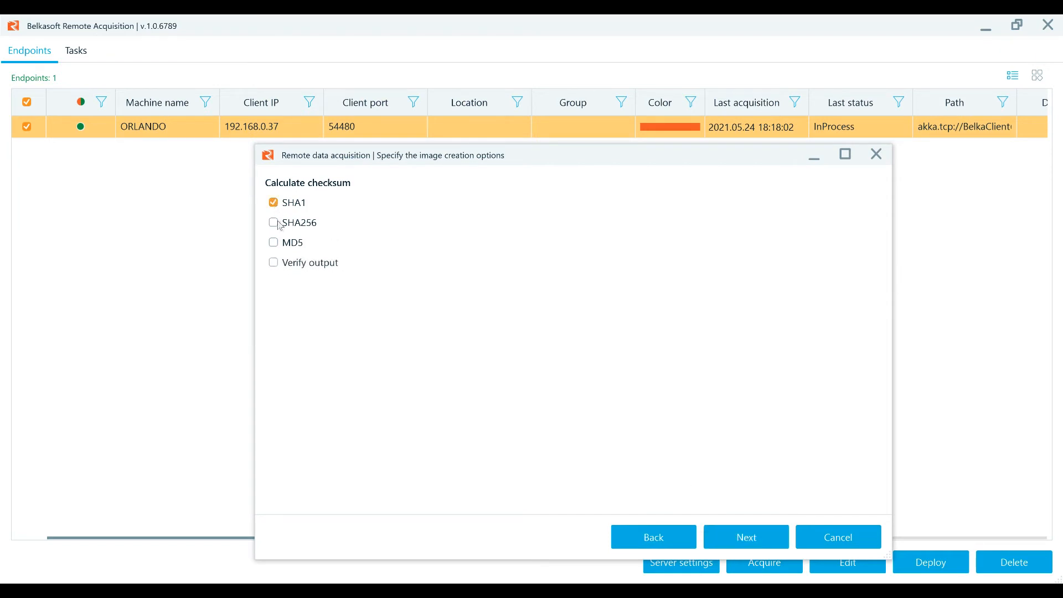
{"action": "left_click", "coordinate": [746, 536]}
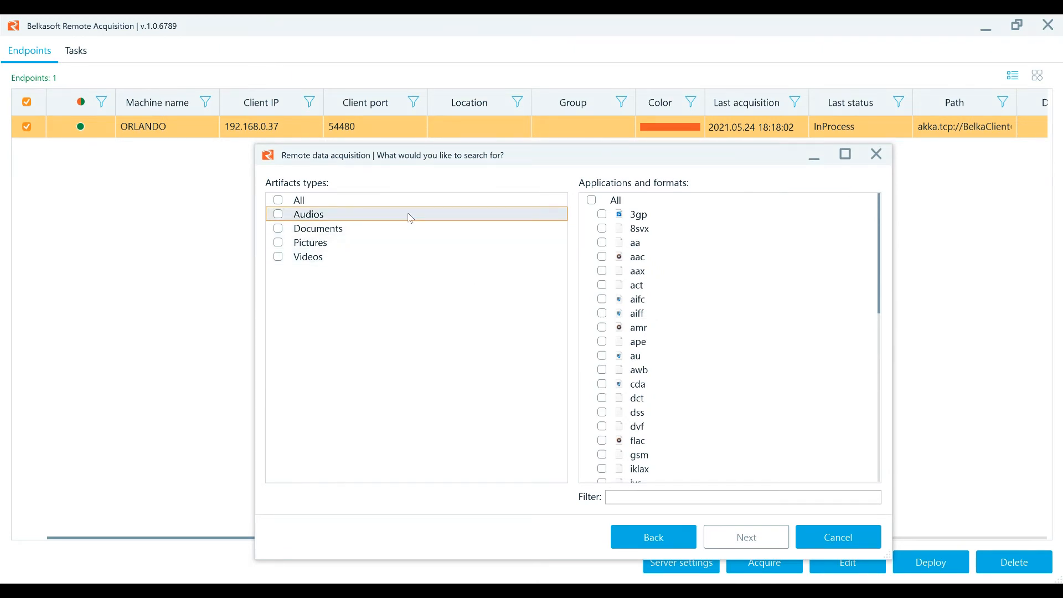
{"action": "mouse_move", "coordinate": [387, 234]}
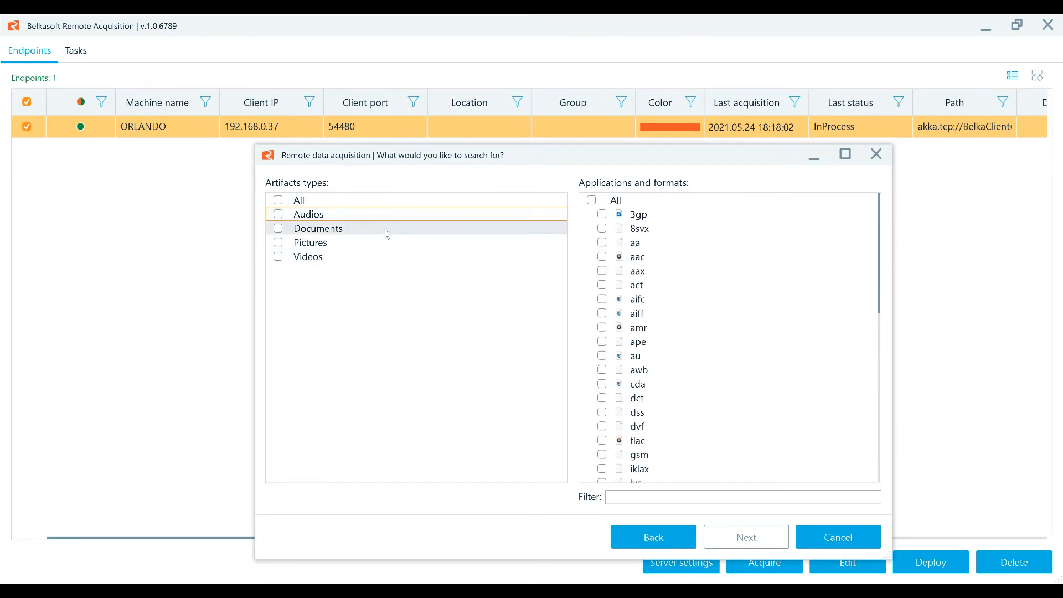
Preview document, picture and video formats and continue with all artifact types selected
{"action": "left_click", "coordinate": [317, 228]}
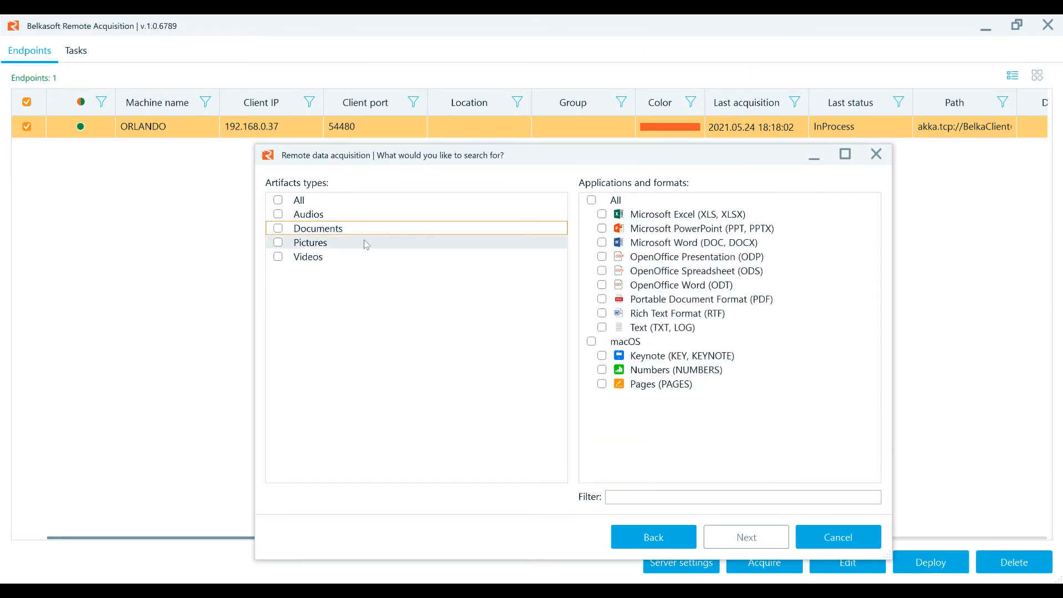
{"action": "left_click", "coordinate": [310, 242]}
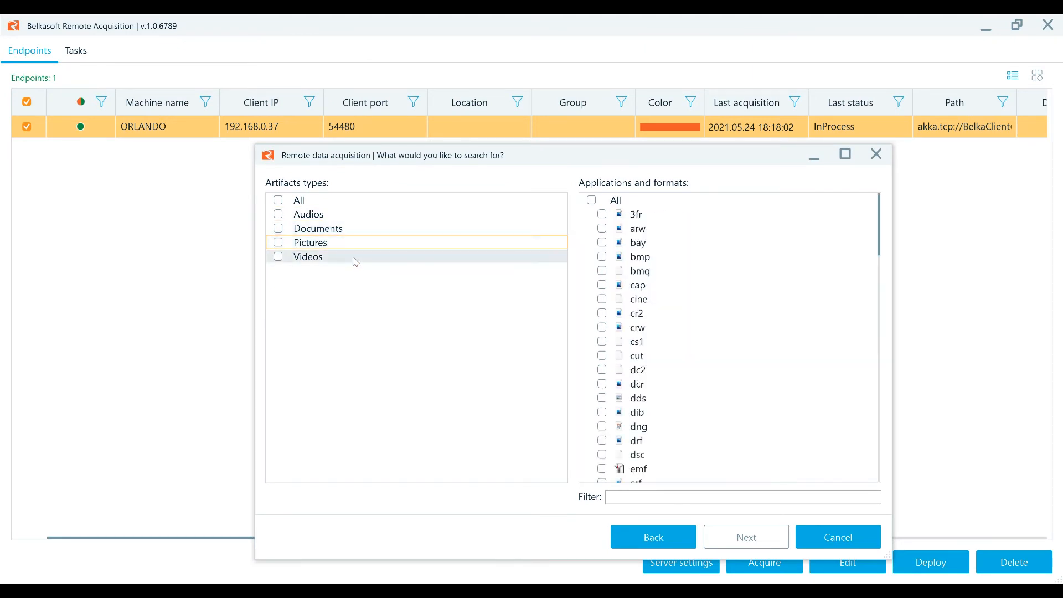
{"action": "left_click", "coordinate": [277, 199]}
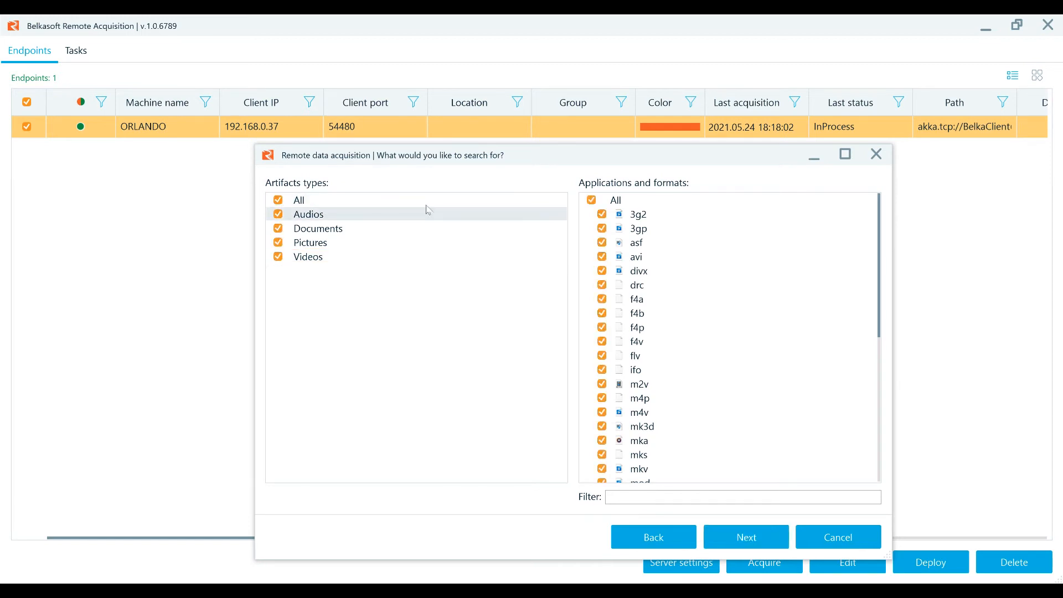
{"action": "left_click", "coordinate": [745, 536]}
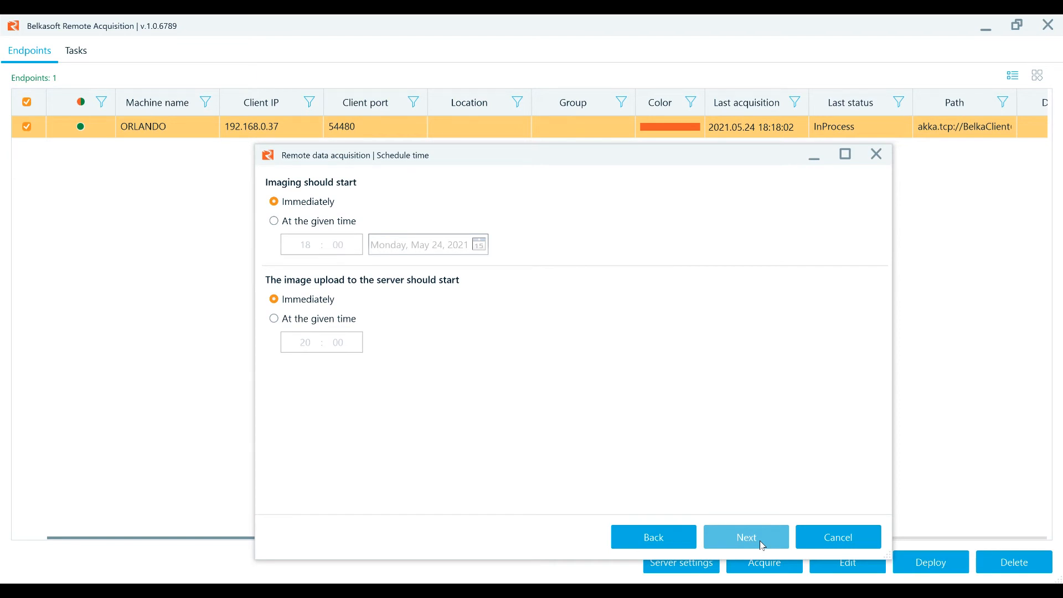
Keep immediate start, review the summary and start the artifacts acquisition of ORLANDO
{"action": "left_click", "coordinate": [745, 535]}
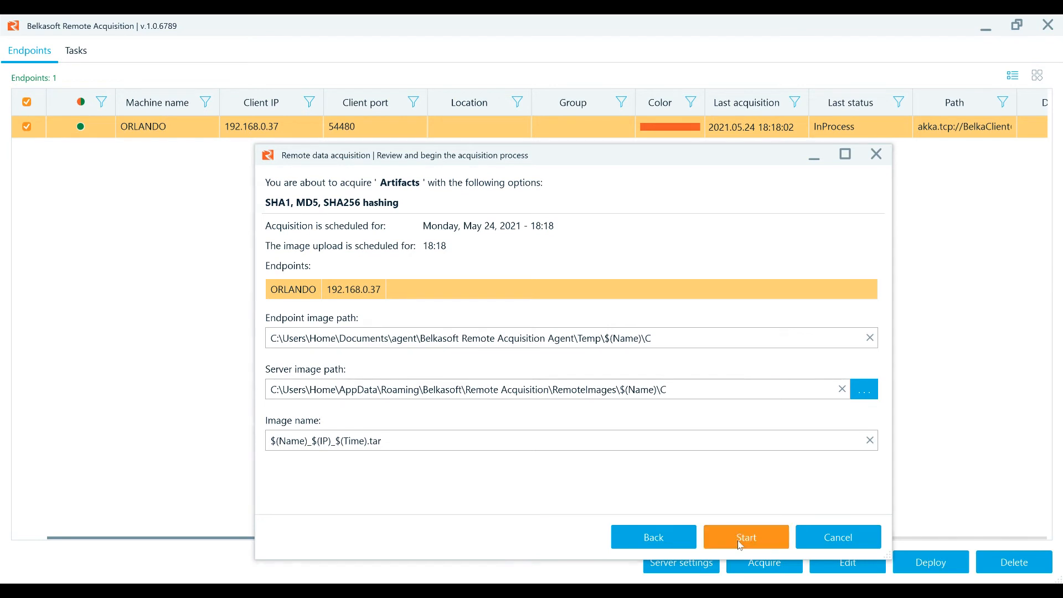
{"action": "left_click", "coordinate": [745, 536]}
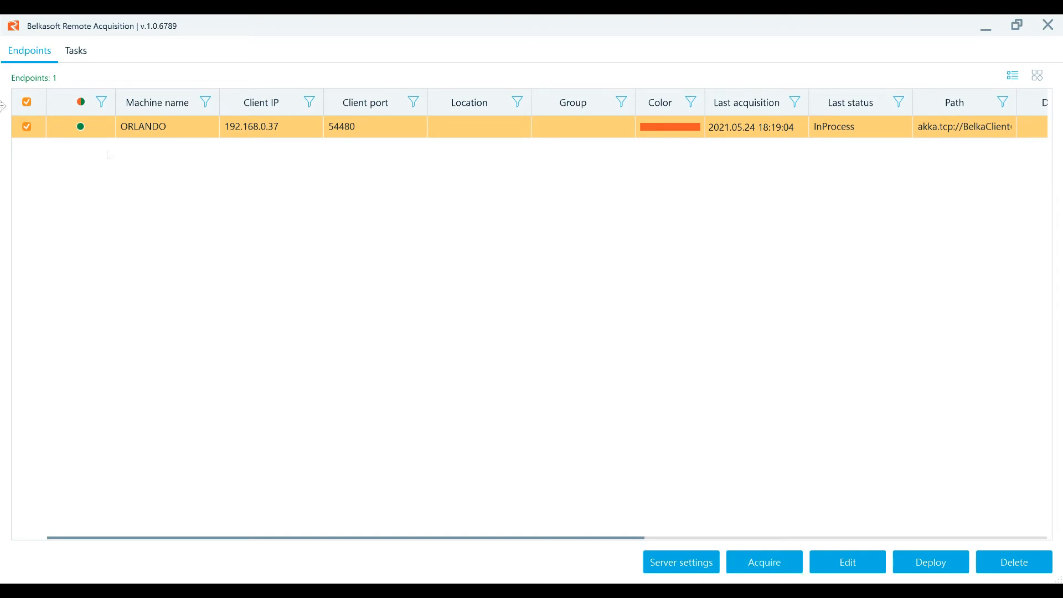
{"action": "left_click", "coordinate": [75, 49]}
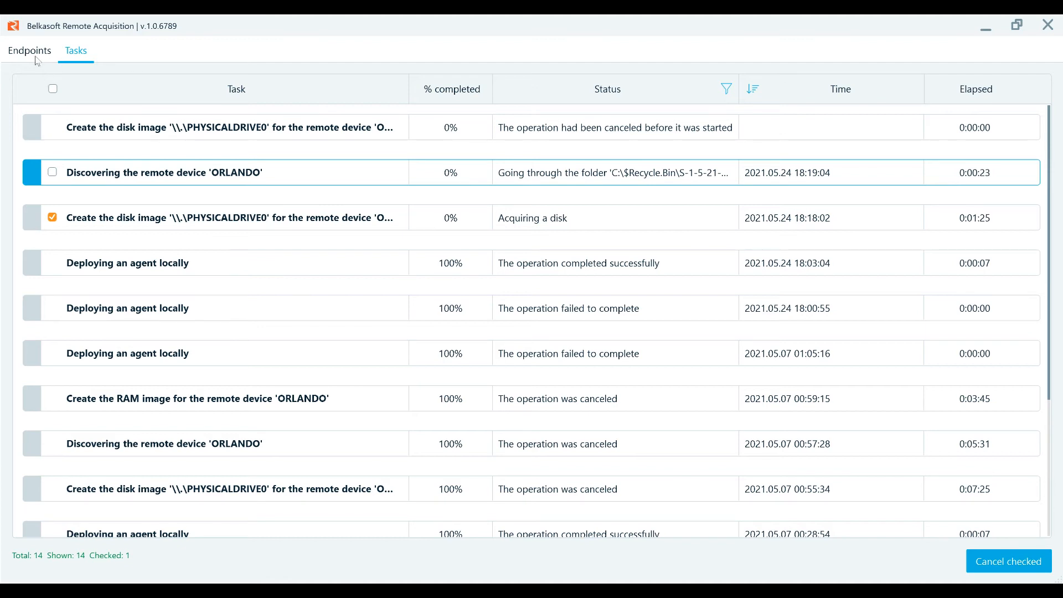
{"action": "mouse_move", "coordinate": [349, 255]}
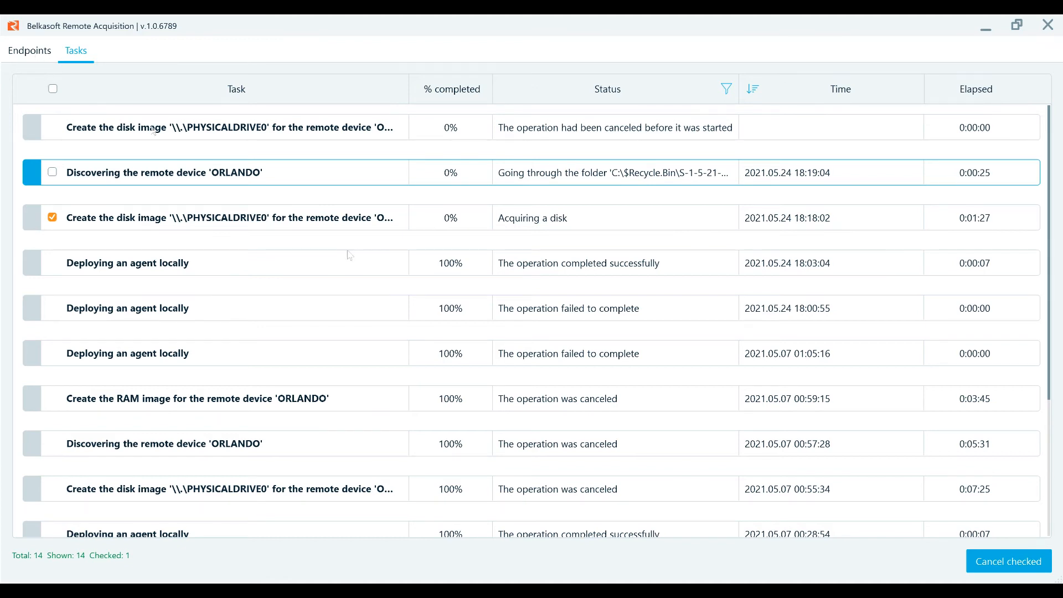
{"action": "left_click", "coordinate": [29, 50]}
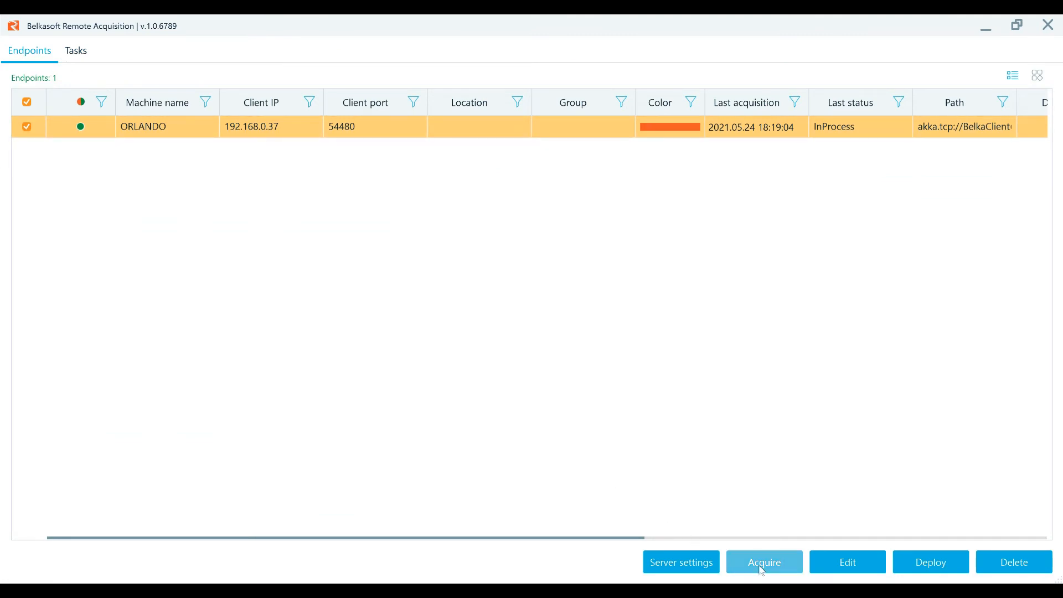
Begin a new acquisition, review the Android and Apple mobile methods, and return to the data source choice
{"action": "left_click", "coordinate": [763, 563]}
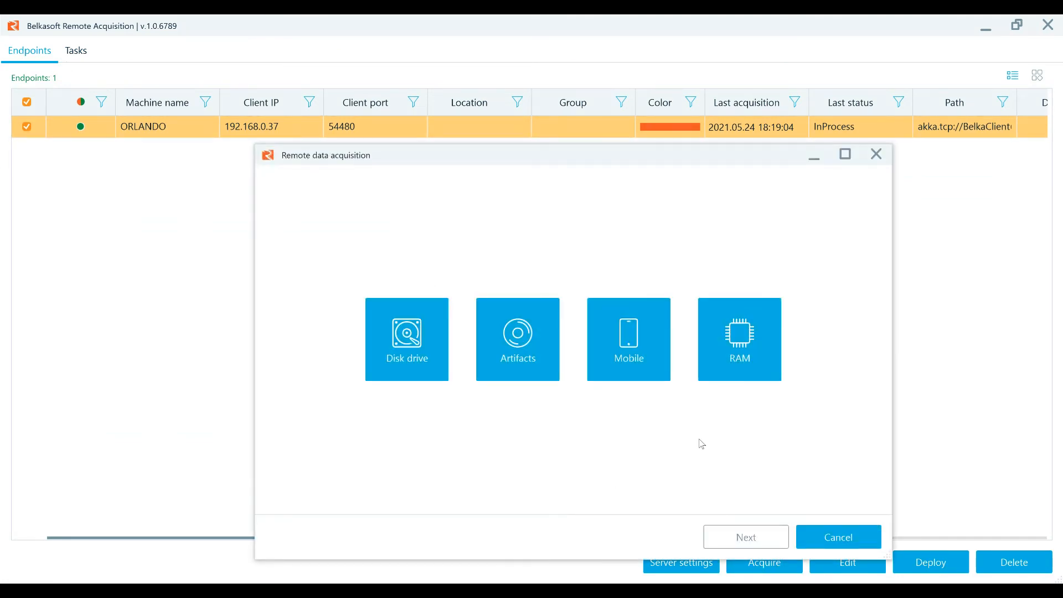
{"action": "mouse_move", "coordinate": [627, 332]}
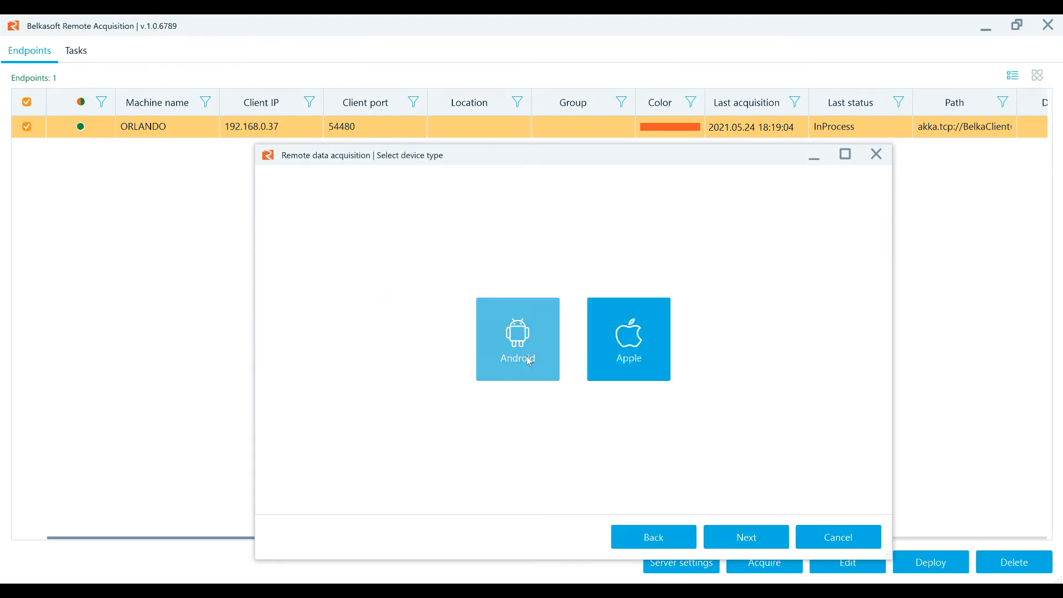
{"action": "mouse_move", "coordinate": [629, 375]}
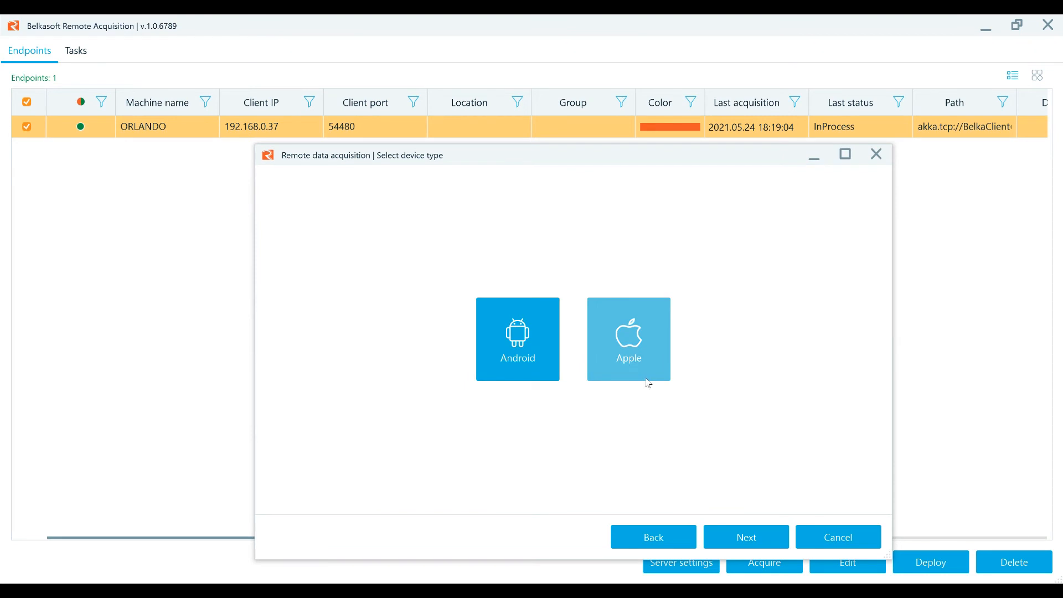
{"action": "left_click", "coordinate": [517, 338]}
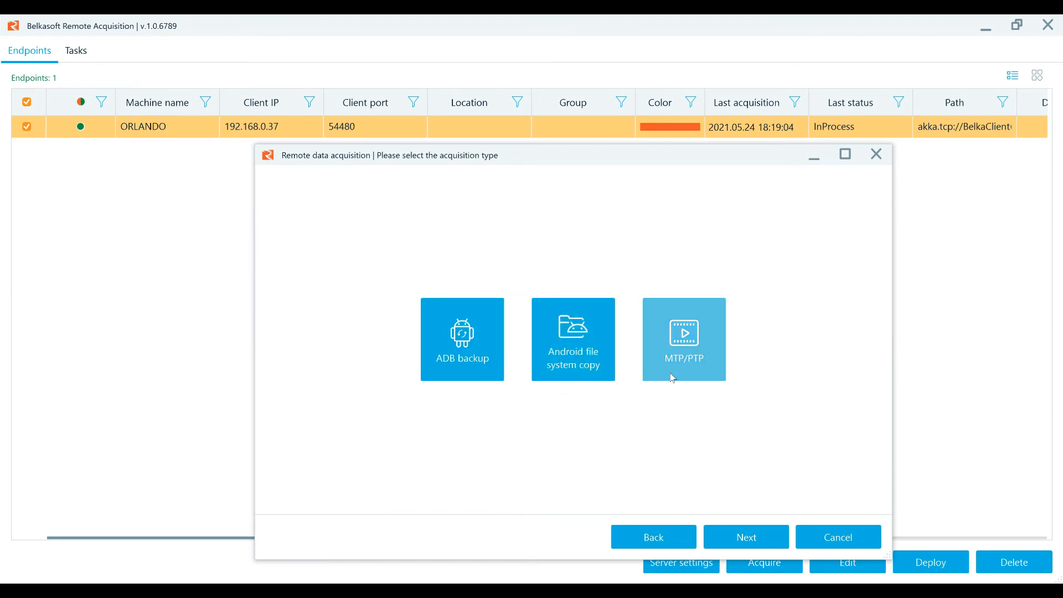
{"action": "mouse_move", "coordinate": [727, 426]}
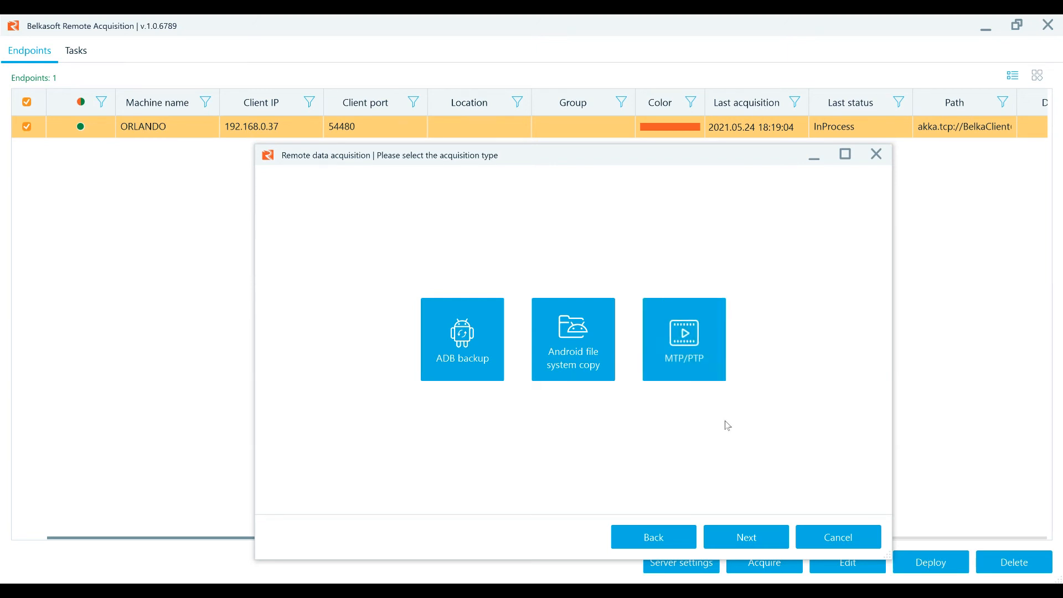
{"action": "left_click", "coordinate": [652, 535]}
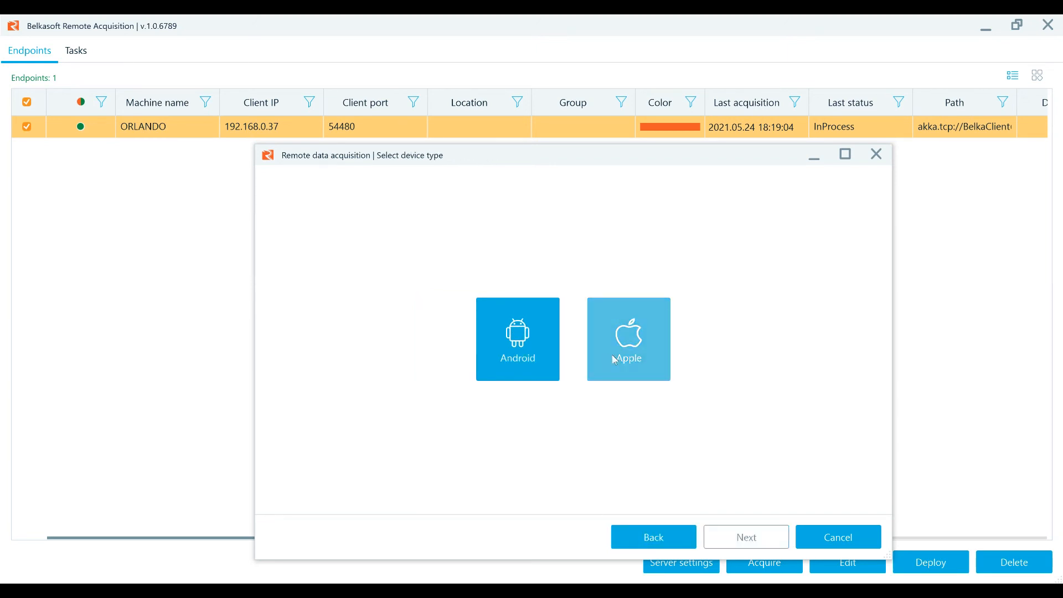
{"action": "left_click", "coordinate": [626, 339]}
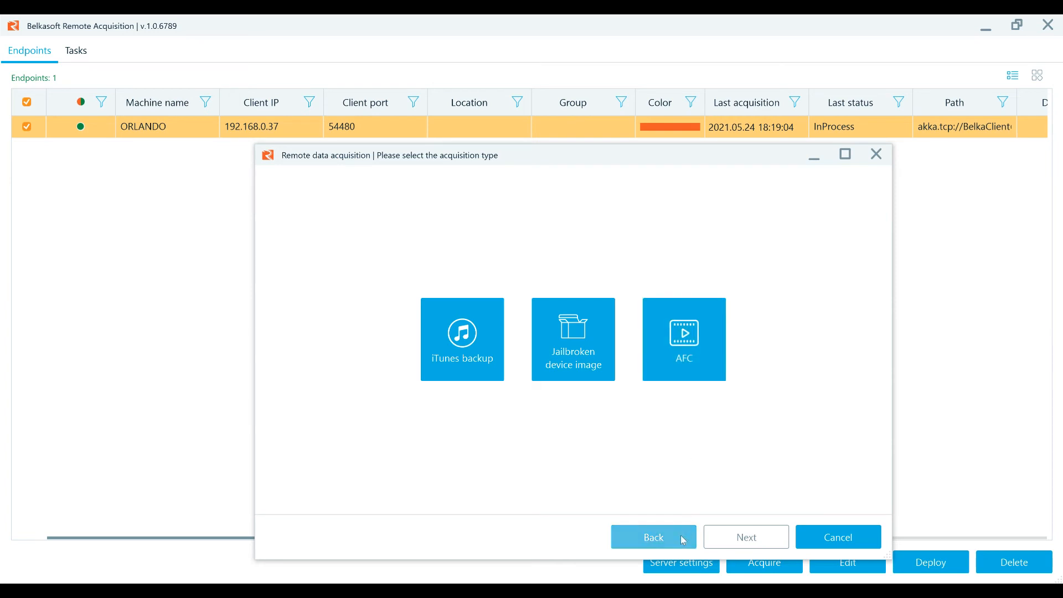
{"action": "left_click", "coordinate": [654, 537]}
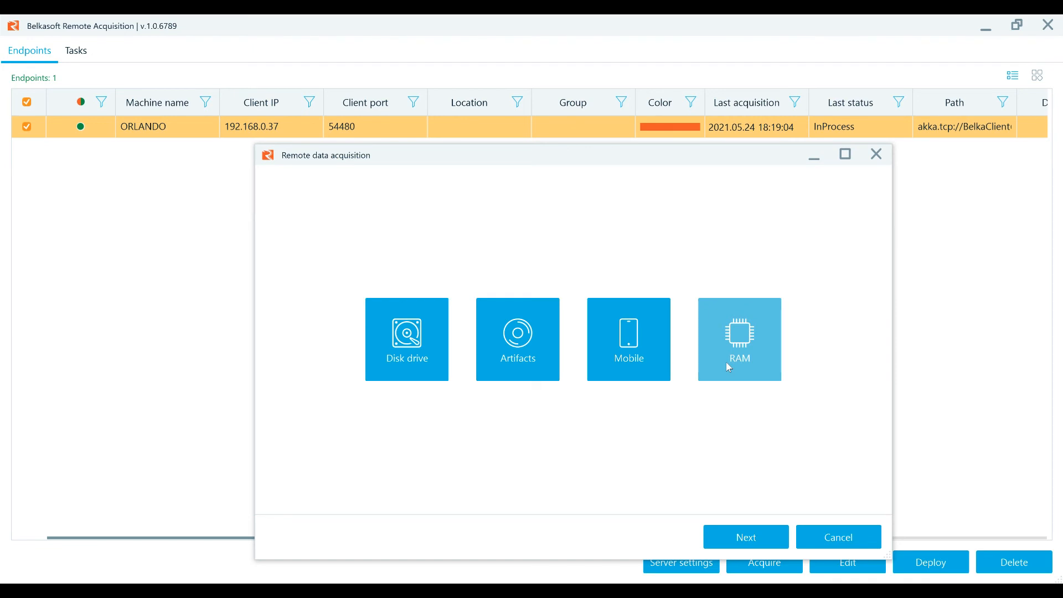
Configure a RAM acquisition with SHA1 hashing, schedule imaging for 18:00, and start it
{"action": "left_click", "coordinate": [744, 537]}
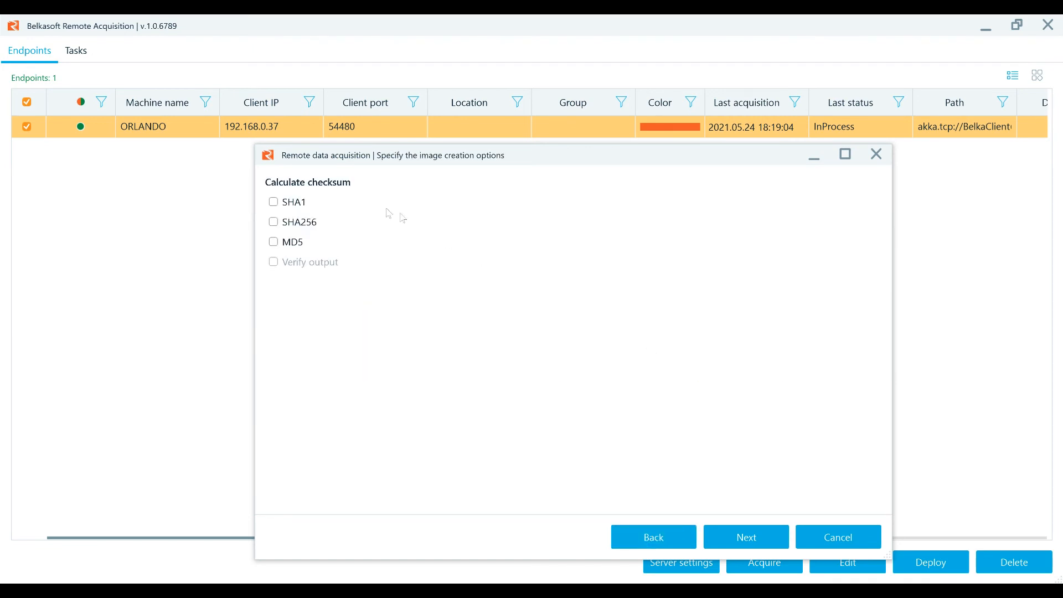
{"action": "left_click", "coordinate": [273, 202]}
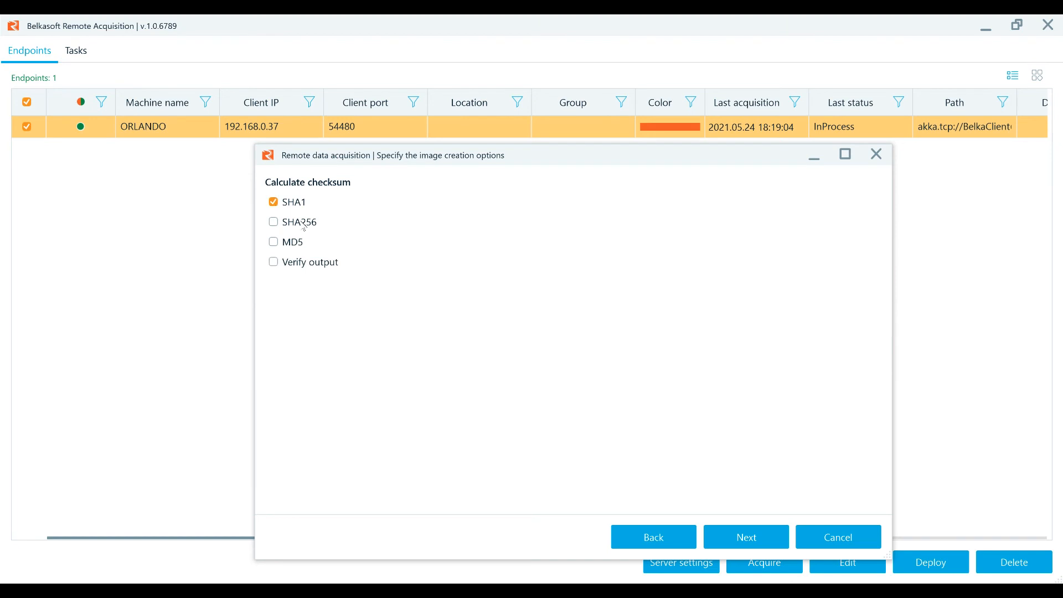
{"action": "mouse_move", "coordinate": [336, 249]}
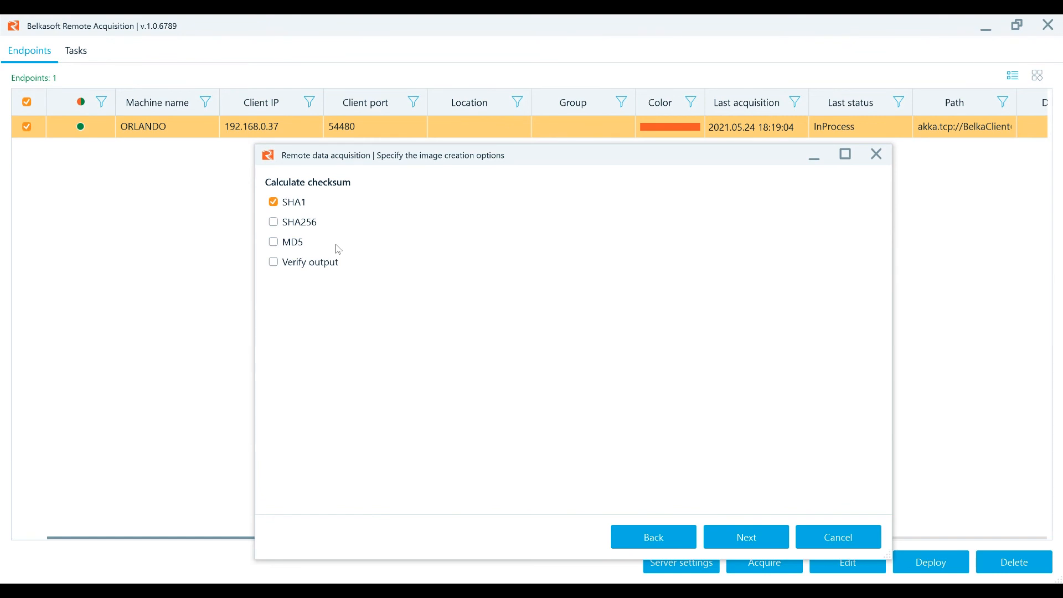
{"action": "left_click", "coordinate": [745, 536]}
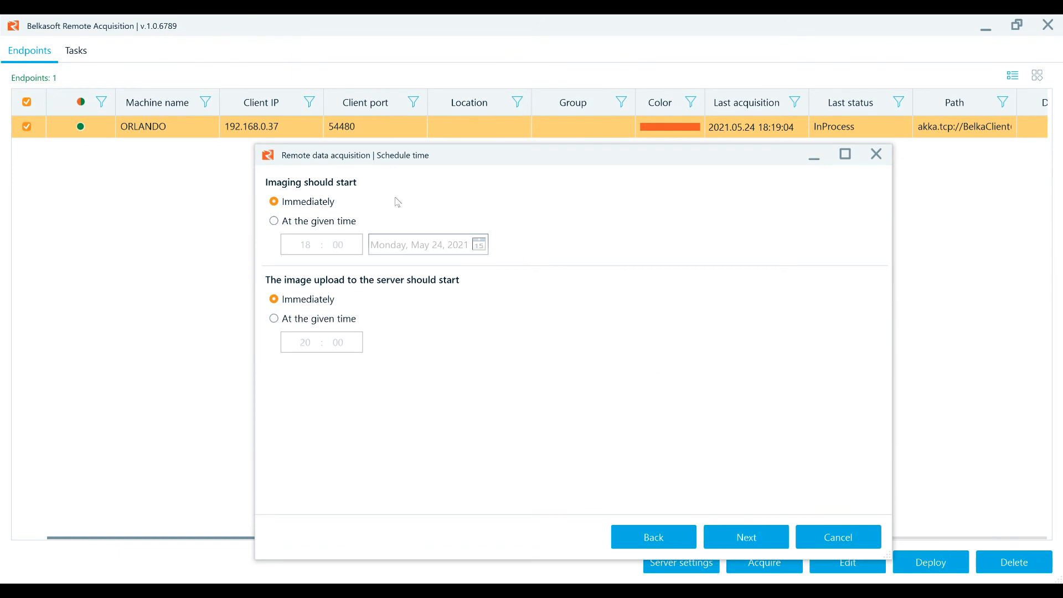
{"action": "left_click", "coordinate": [273, 220]}
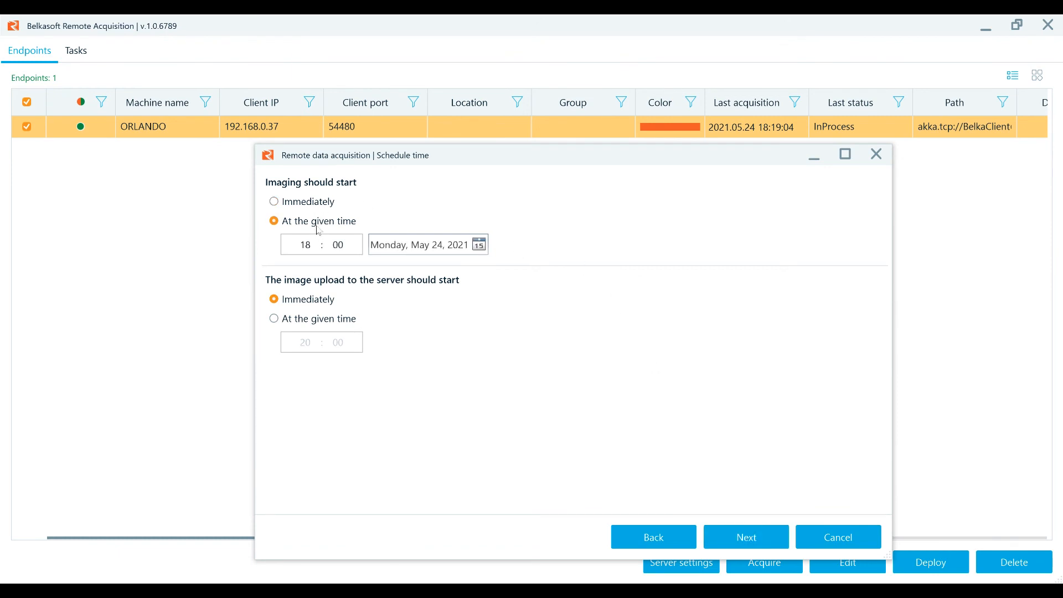
{"action": "left_click", "coordinate": [745, 535]}
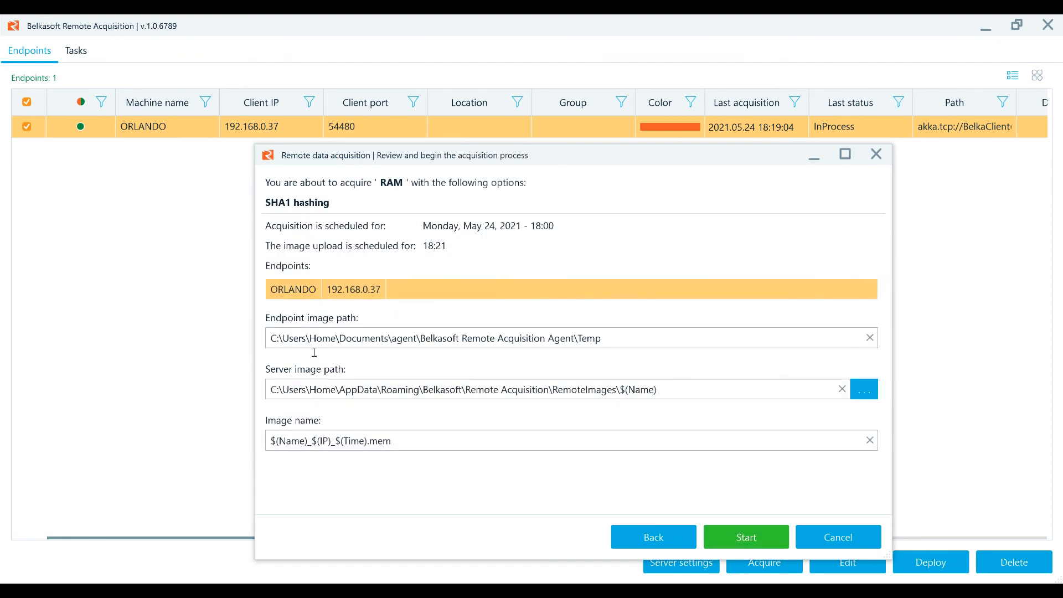
{"action": "mouse_move", "coordinate": [439, 500]}
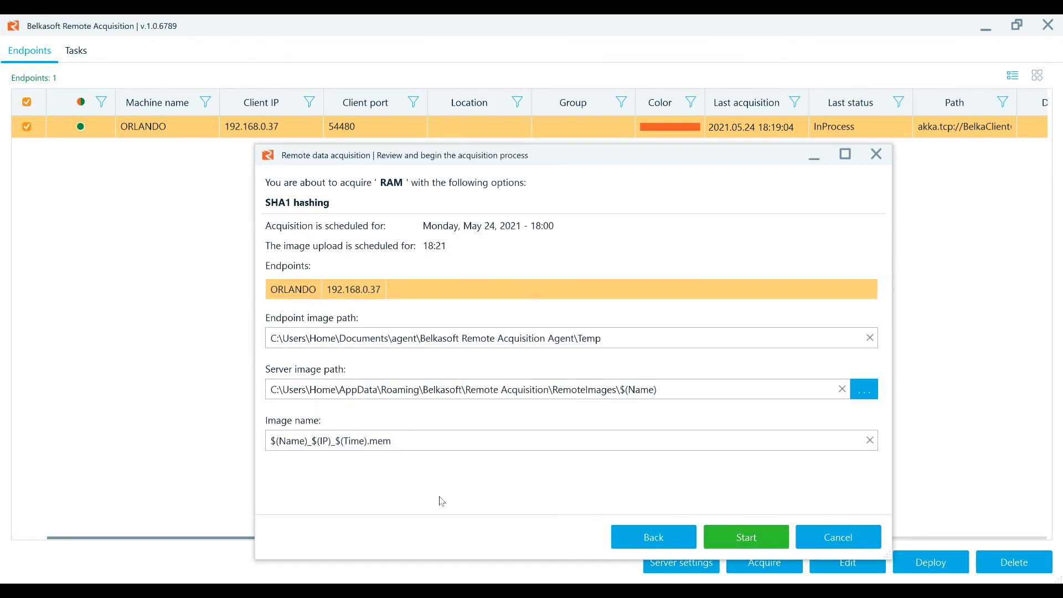
{"action": "left_click", "coordinate": [745, 537]}
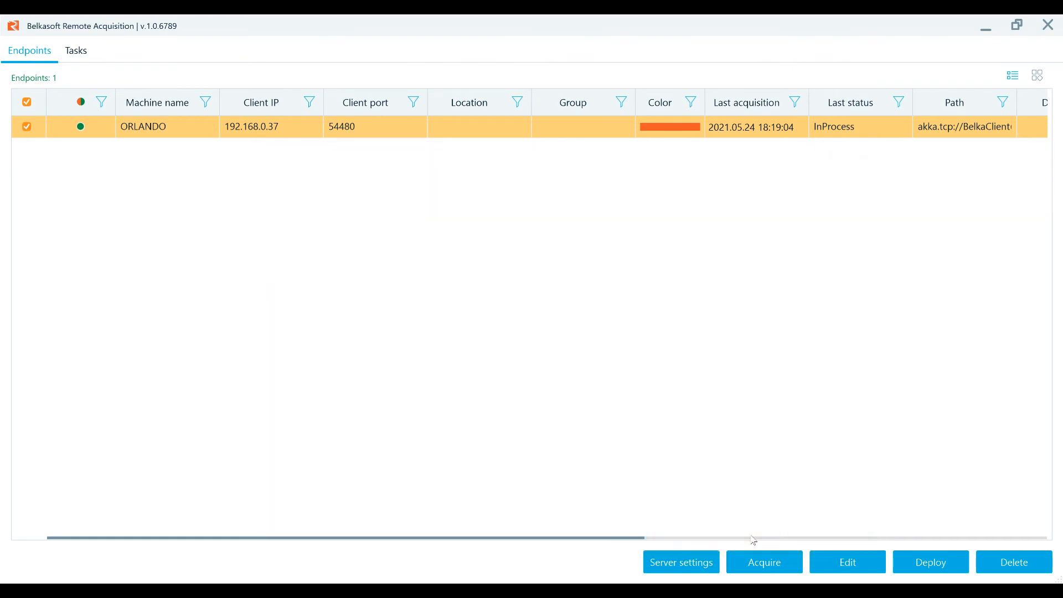
{"action": "left_click", "coordinate": [76, 50]}
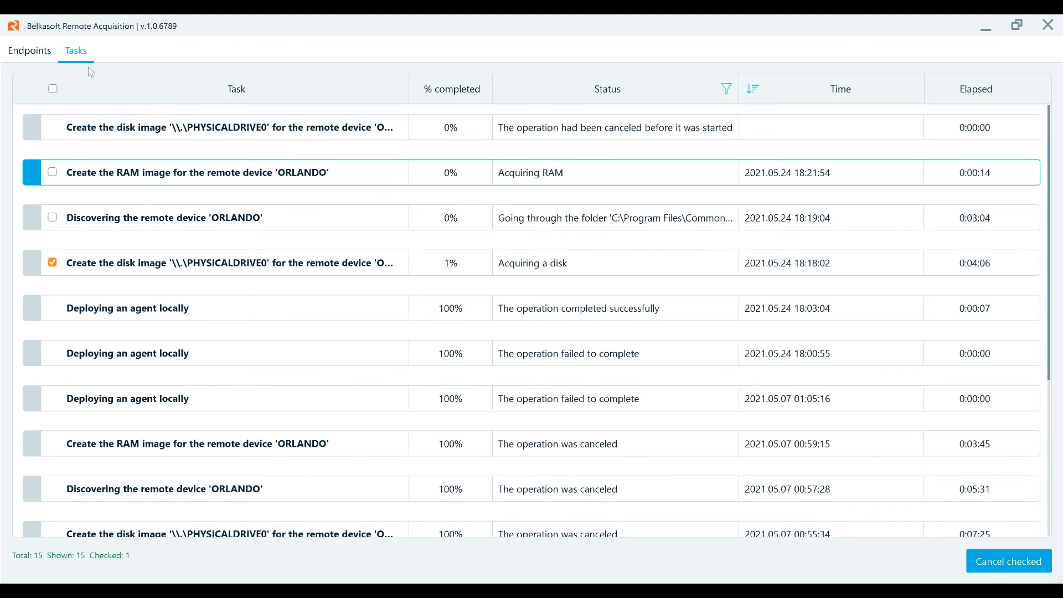
{"action": "left_click", "coordinate": [29, 50]}
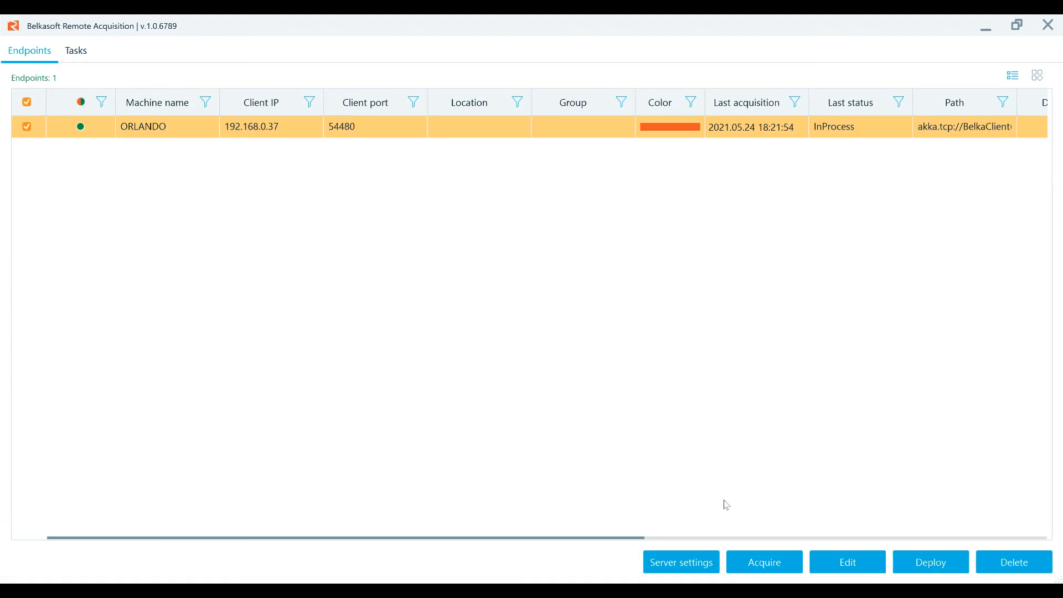